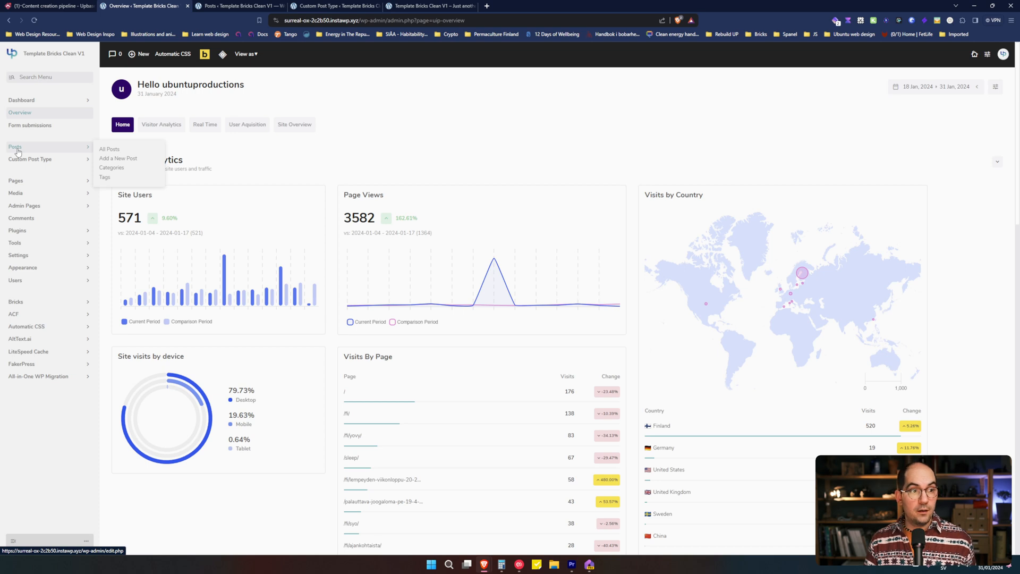
mouse_move(29, 158)
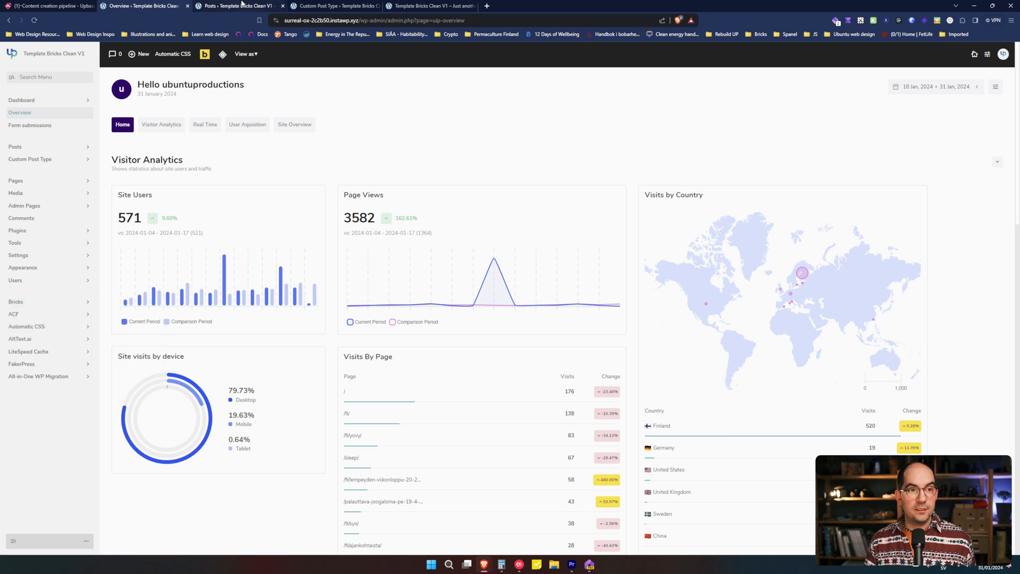
Step: Review Featured and Order values in All Posts and the Custom Post Type list, then show the site homepage
left_click(237, 6)
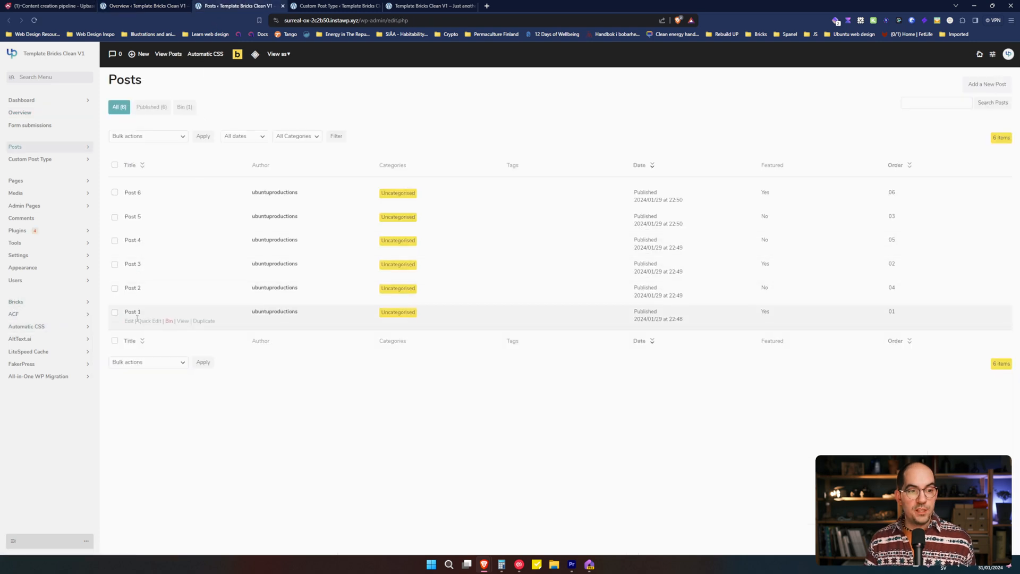
mouse_move(133, 192)
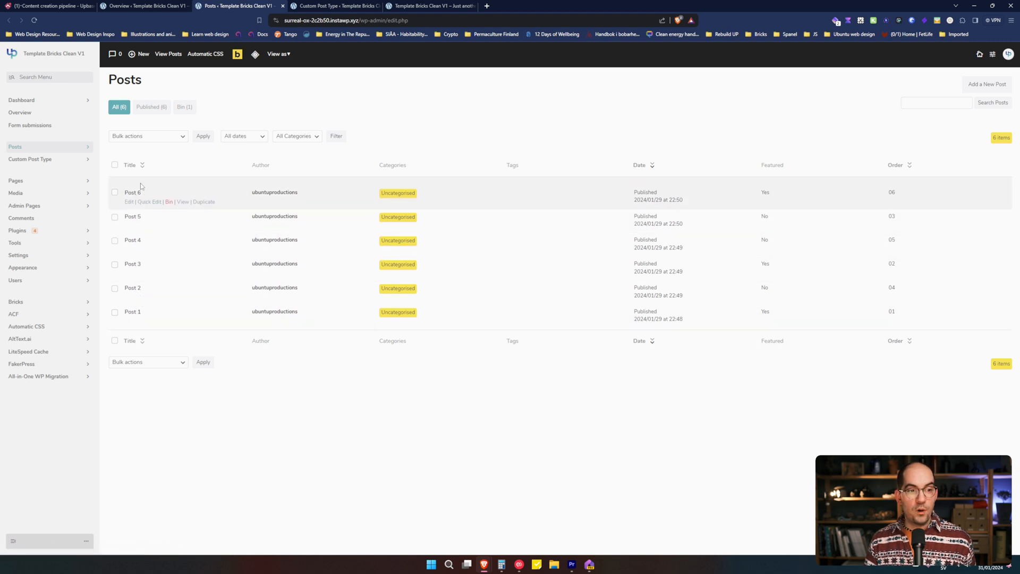
left_click(29, 158)
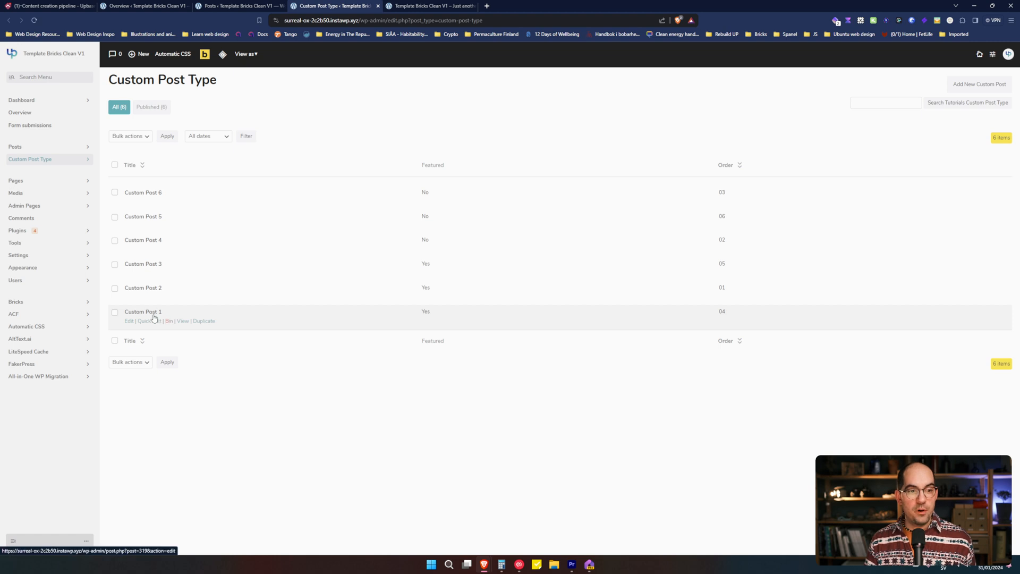
left_click(430, 6)
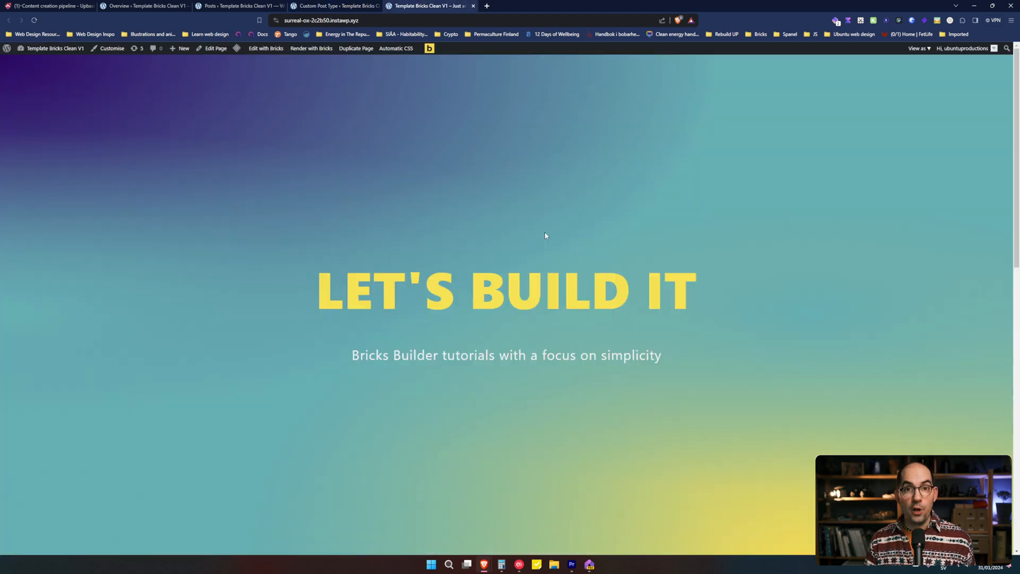
scroll("down", 3)
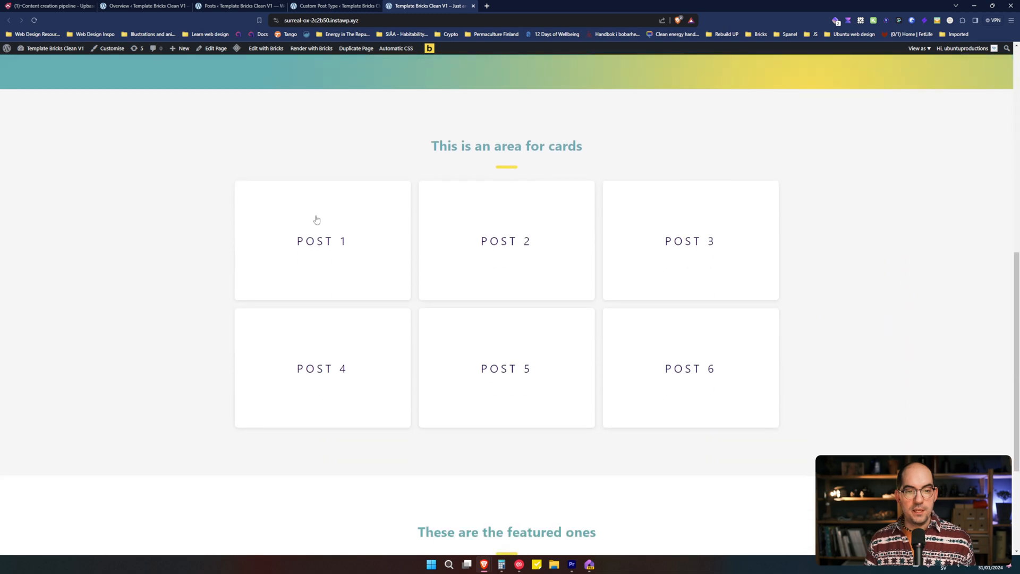
mouse_move(298, 252)
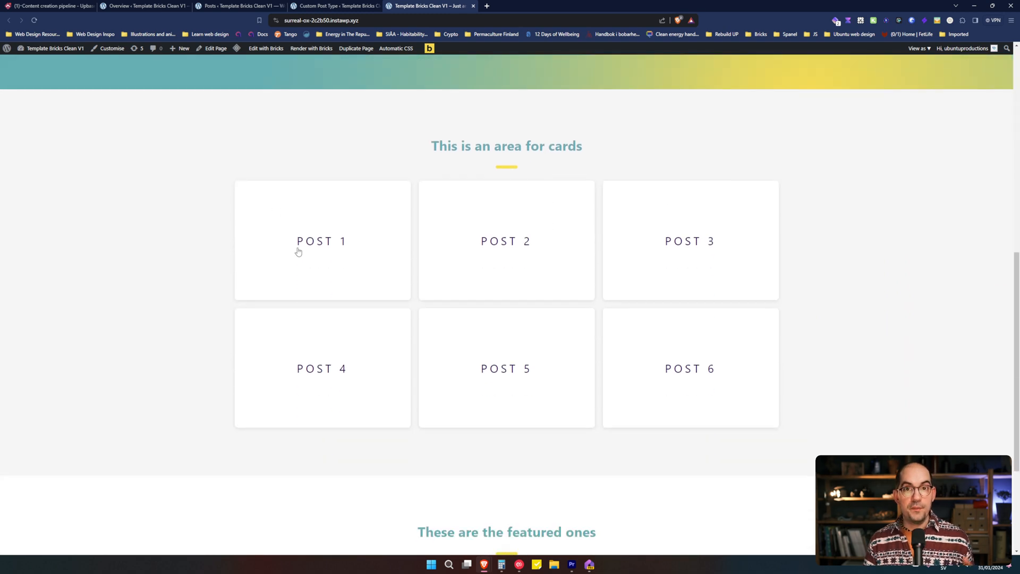
mouse_move(307, 256)
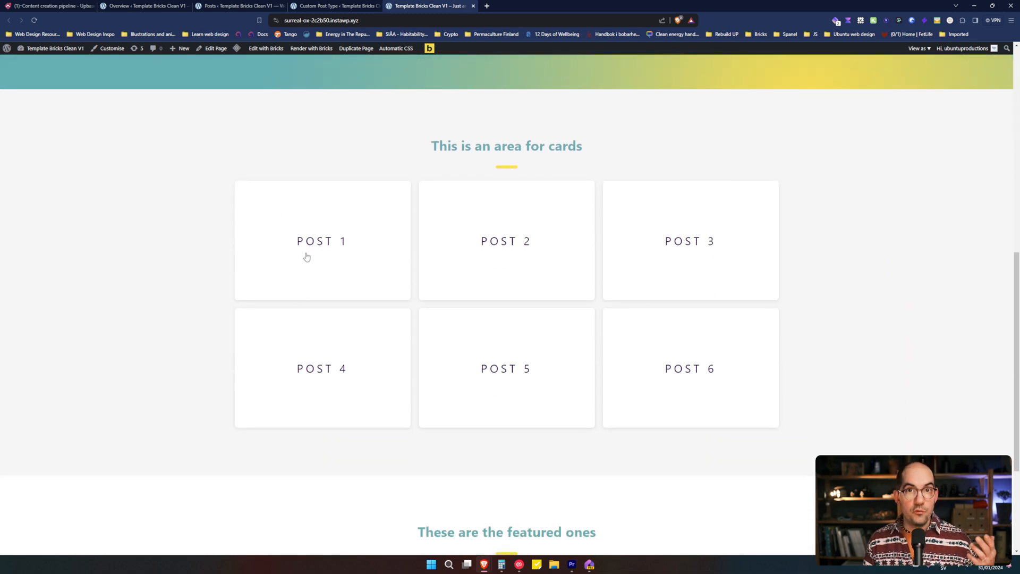
mouse_move(628, 231)
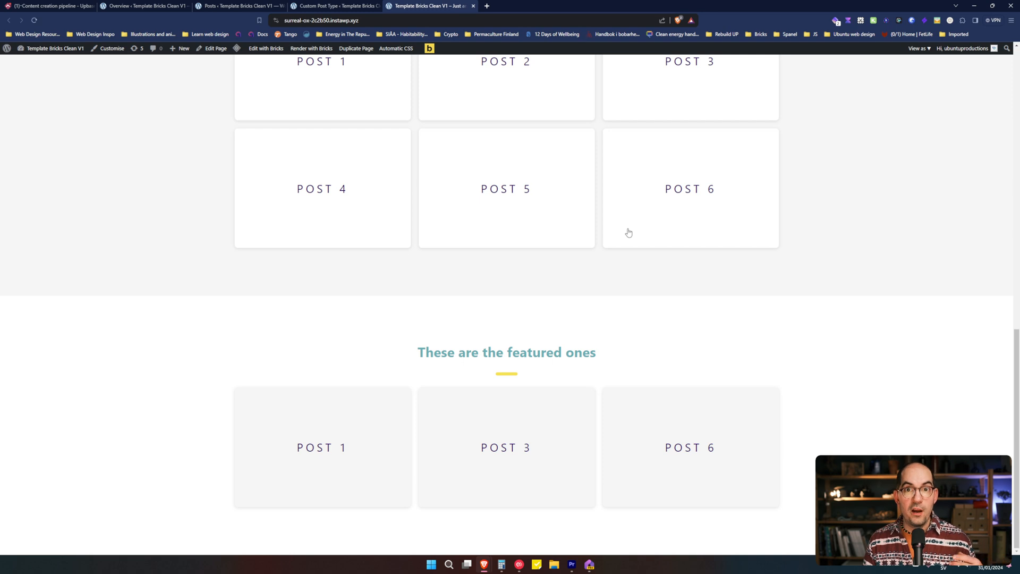
mouse_move(598, 444)
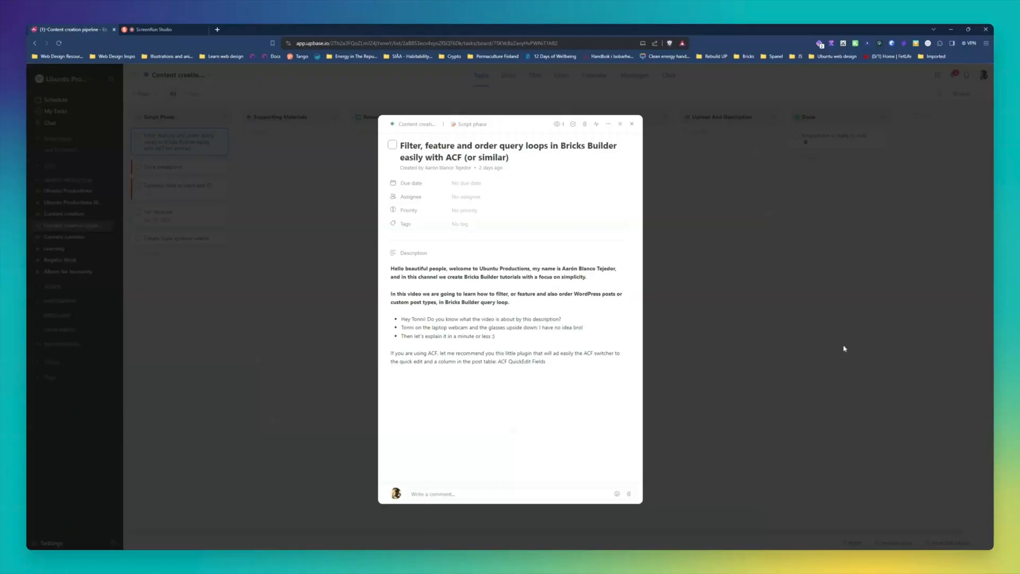
Step: Move the query-loops video task card through Editing, Graphics and Upload And Description into Done
left_click(630, 124)
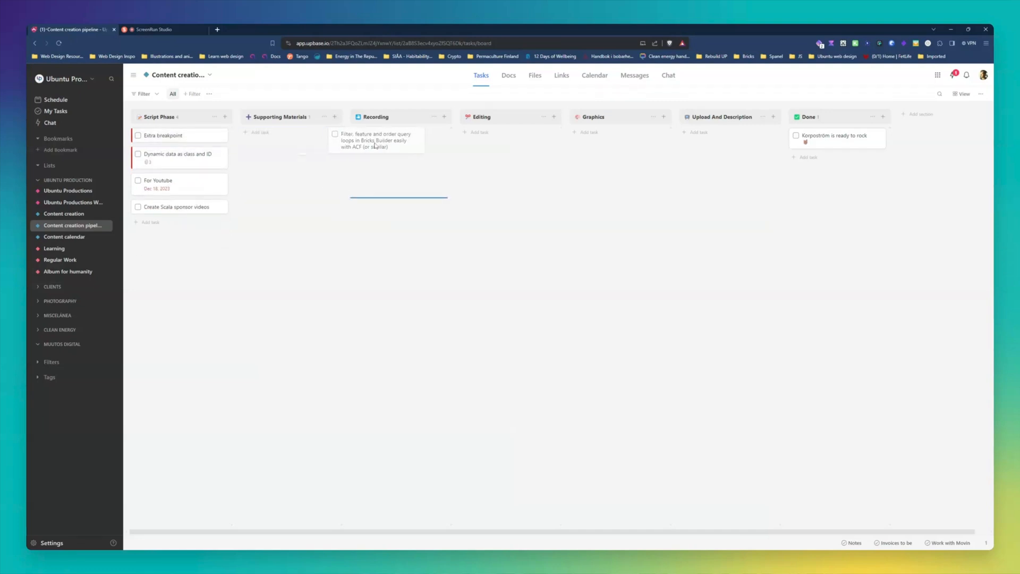
left_click_drag(377, 140, 553, 147)
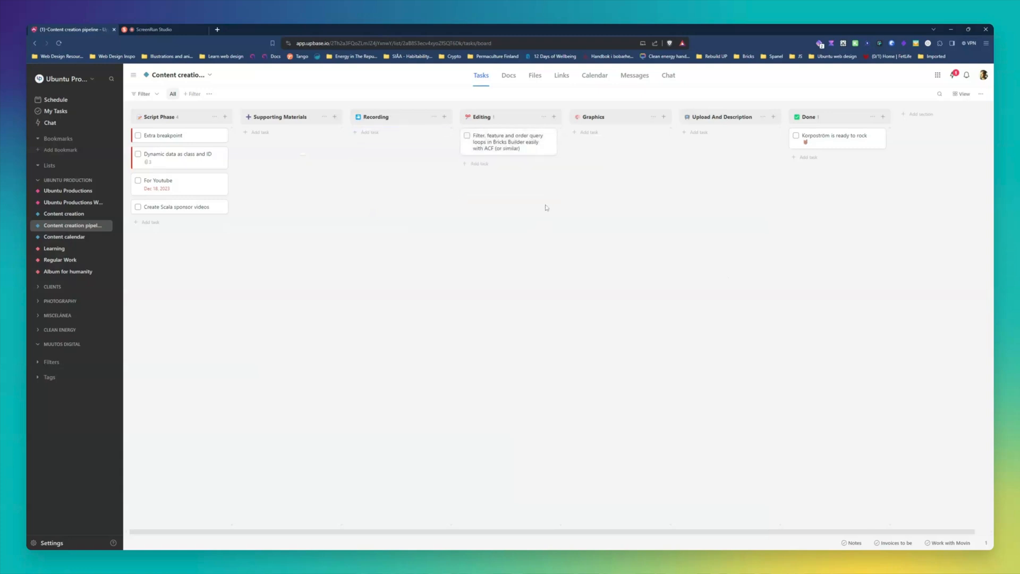
left_click_drag(509, 141, 618, 141)
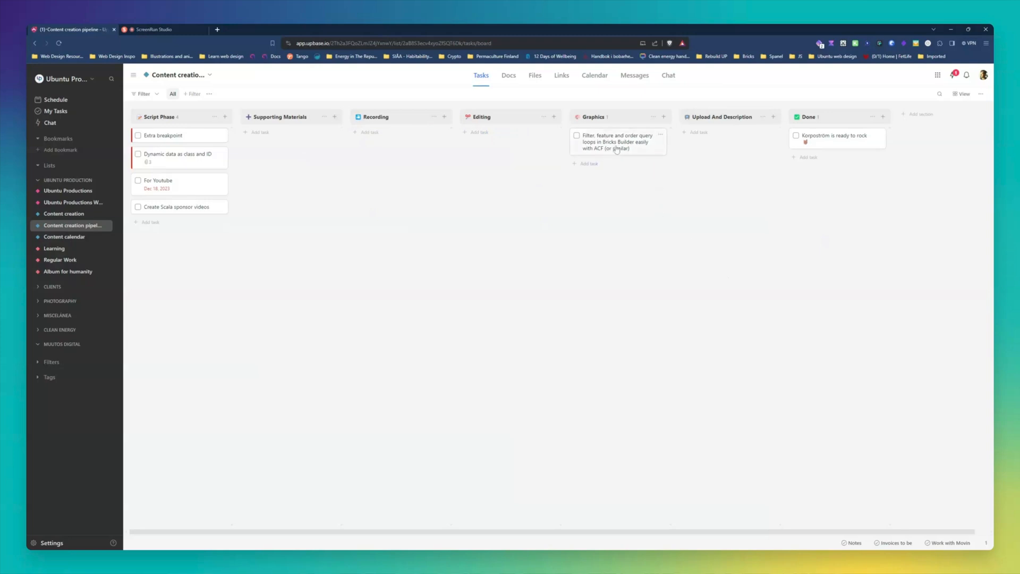
left_click_drag(618, 141, 727, 141)
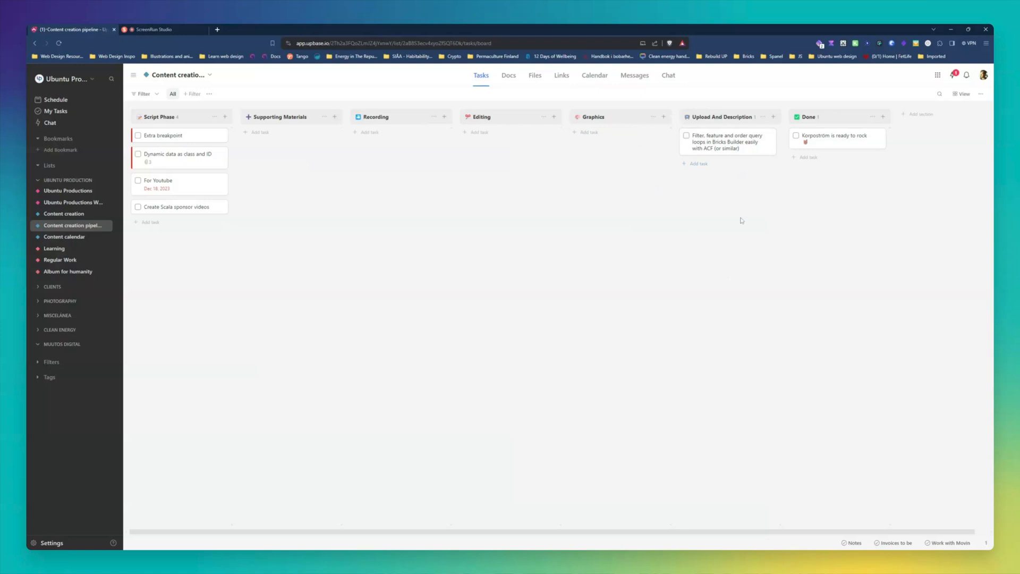
left_click_drag(728, 141, 838, 166)
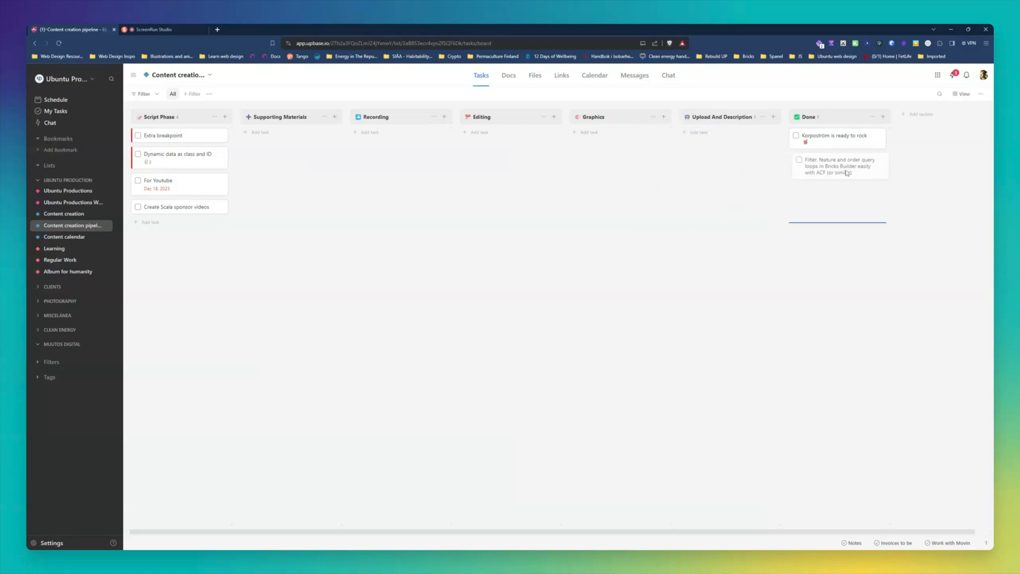
left_click_drag(838, 165, 837, 137)
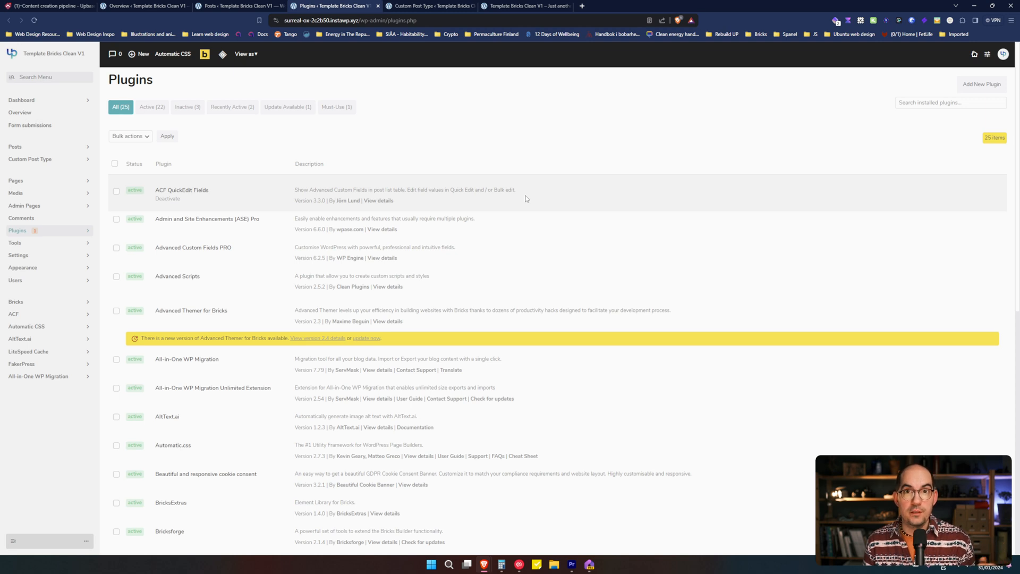
mouse_move(531, 206)
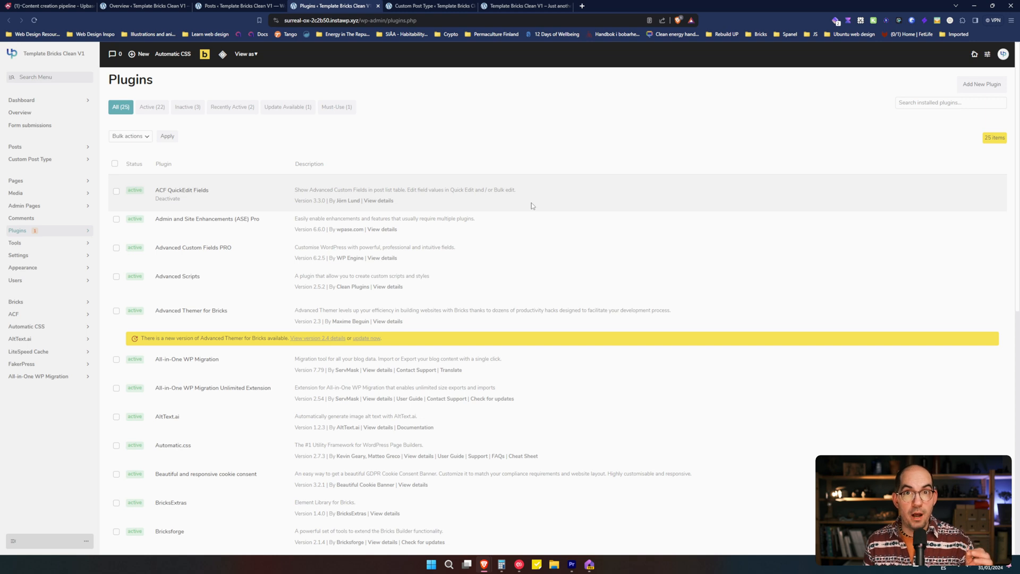
mouse_move(168, 199)
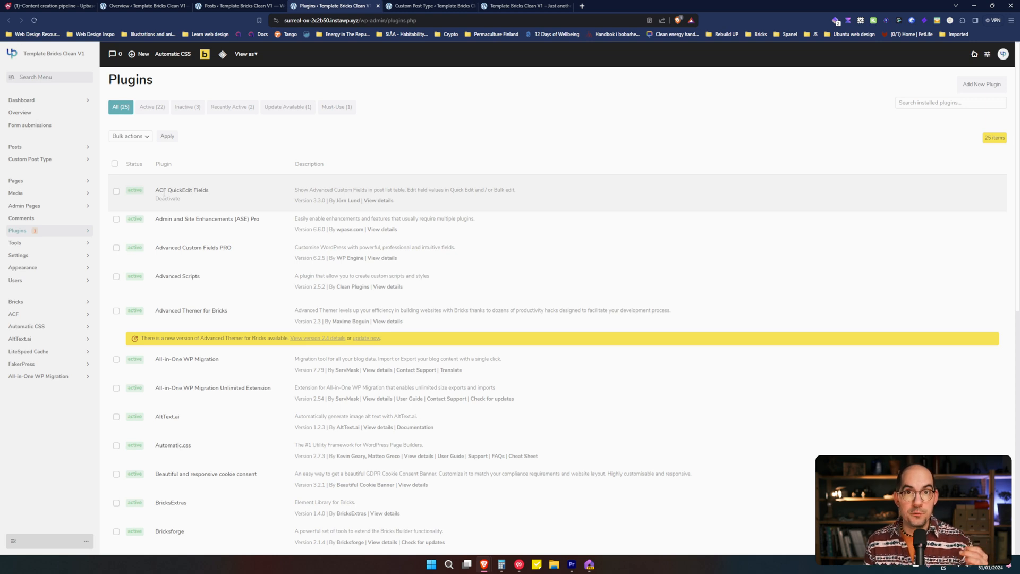
mouse_move(173, 214)
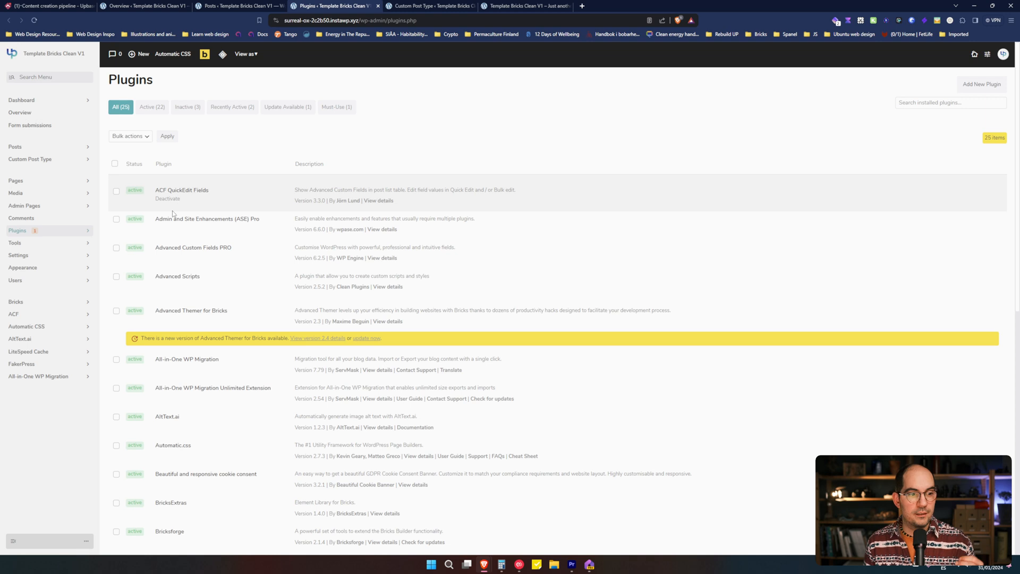
mouse_move(13, 315)
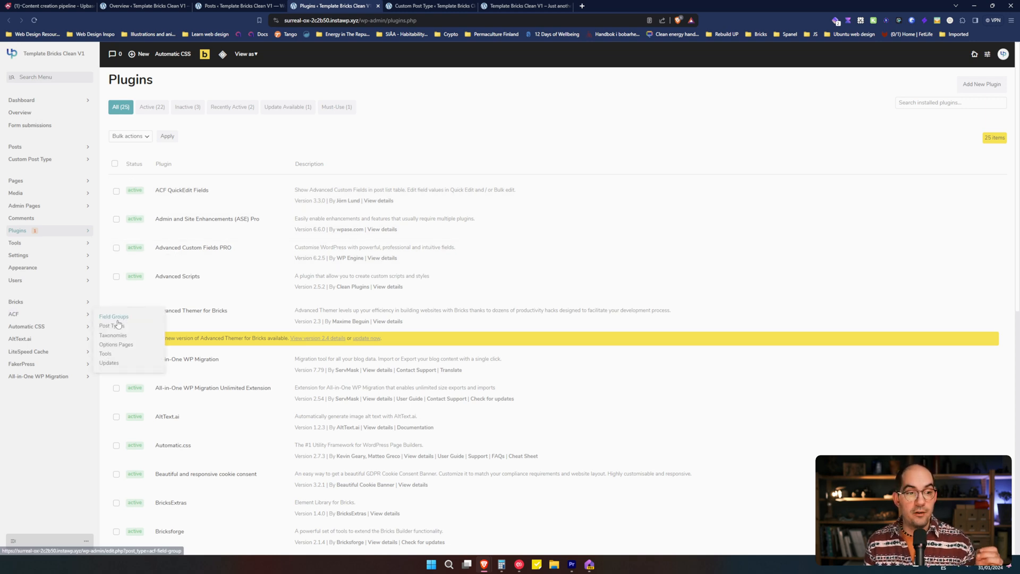
Step: Open the 'Feature and order fields' ACF group showing its Featured true/false and Order text fields
left_click(114, 317)
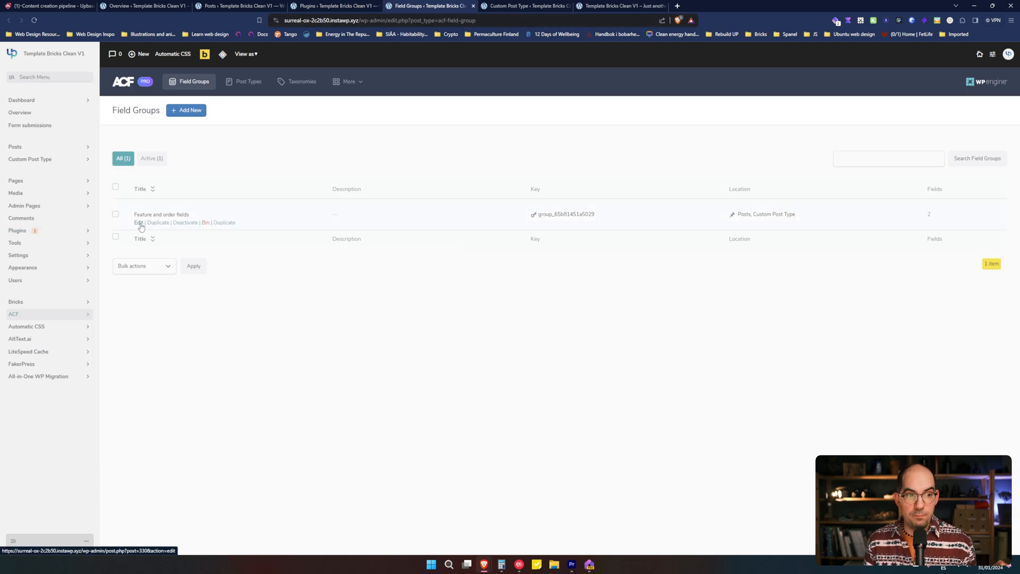
left_click(138, 222)
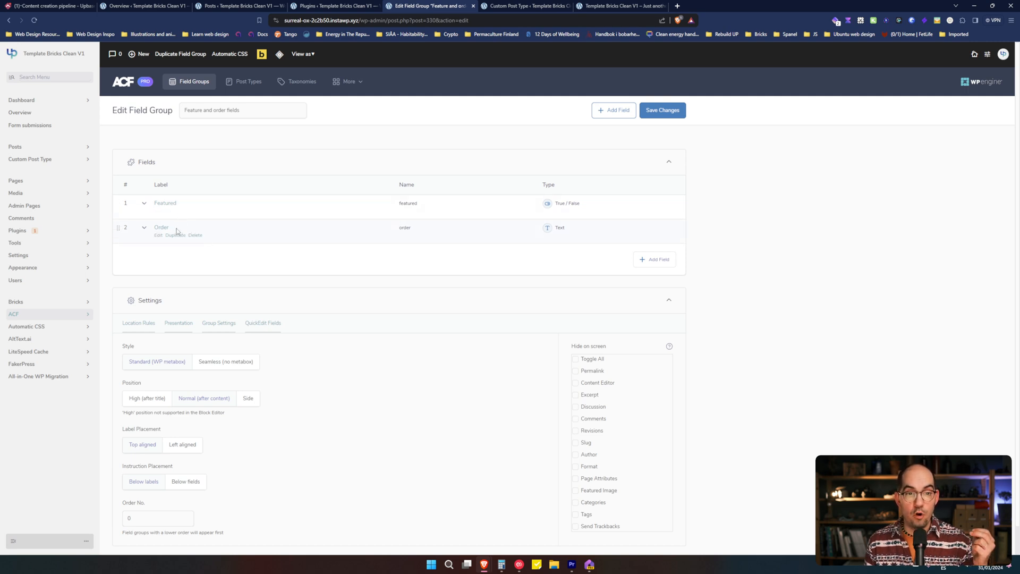
mouse_move(558, 194)
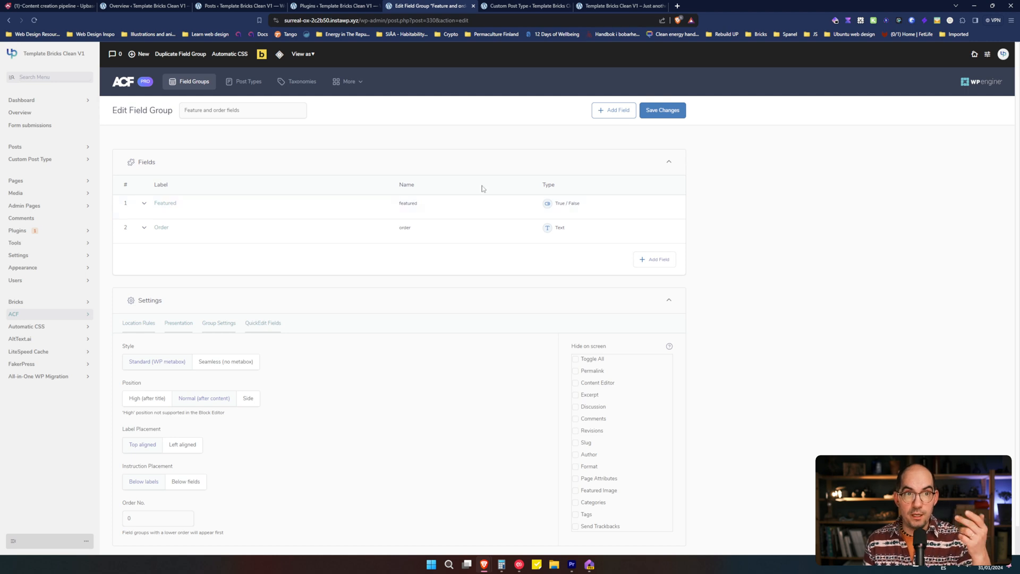
left_click(279, 54)
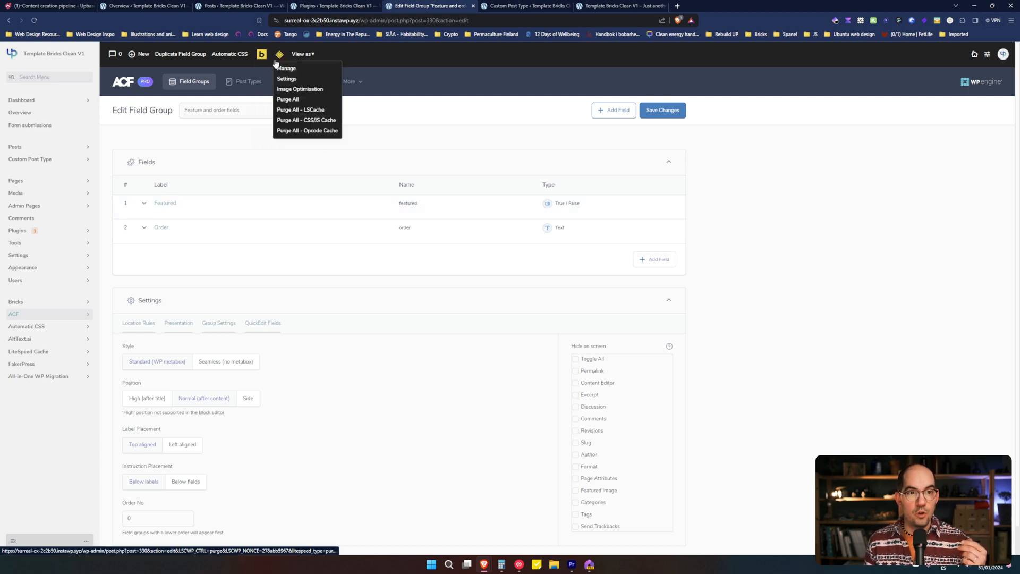
Step: Purge All in LiteSpeed Cache, view the homepage in the builder, then return to the posts list
left_click(616, 7)
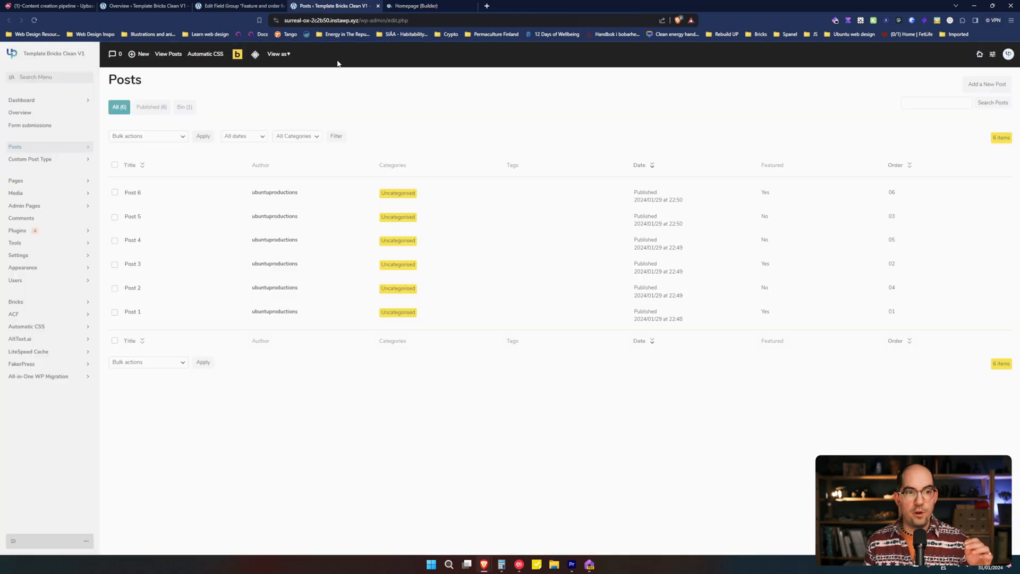
mouse_move(346, 163)
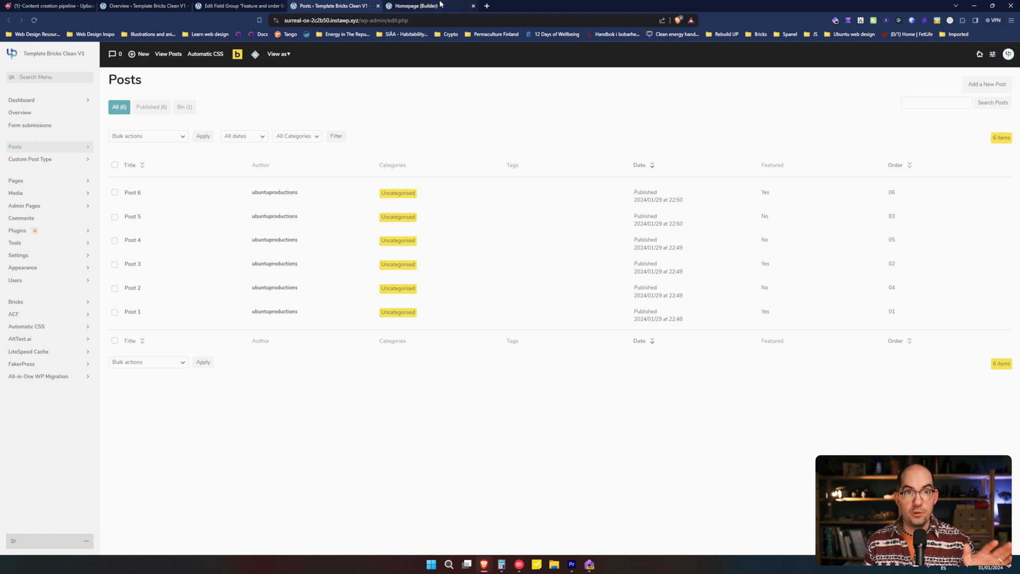
left_click(423, 6)
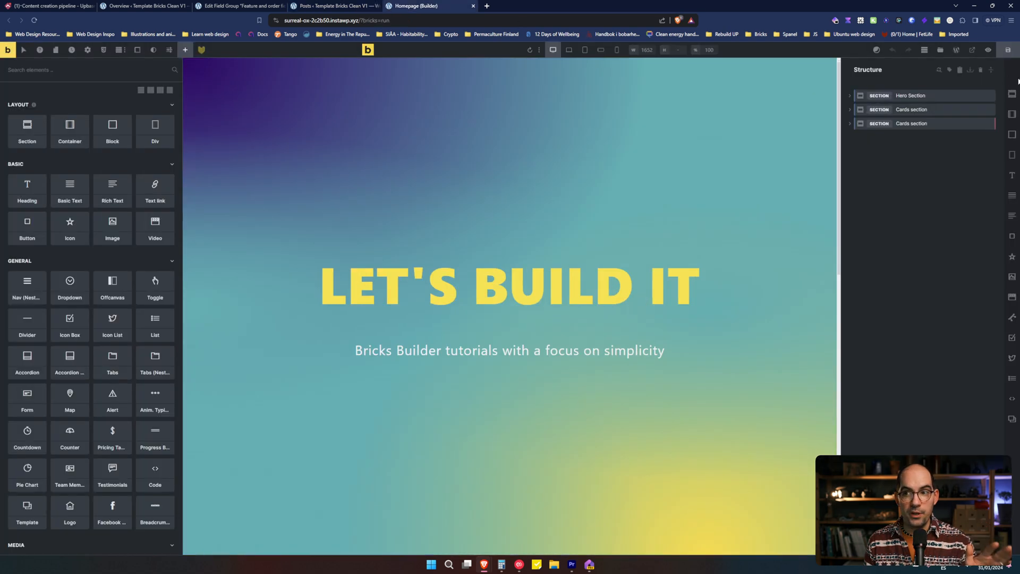
mouse_move(988, 50)
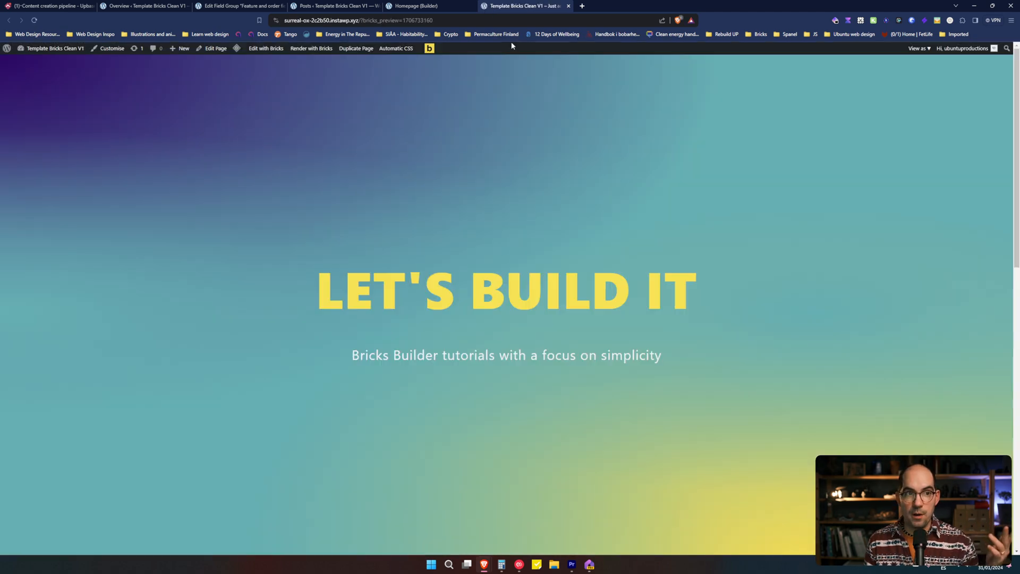
left_click(334, 6)
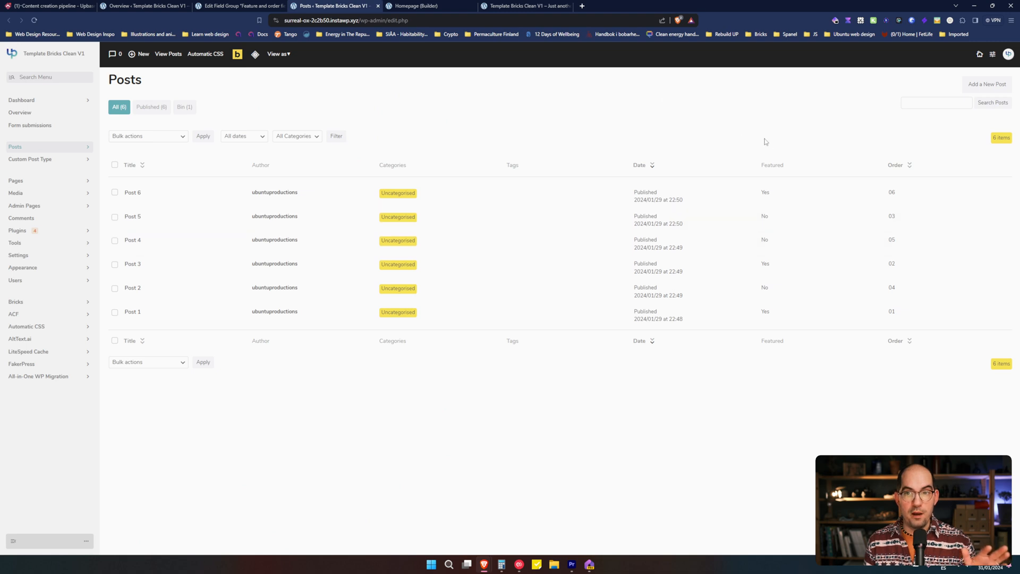
mouse_move(781, 215)
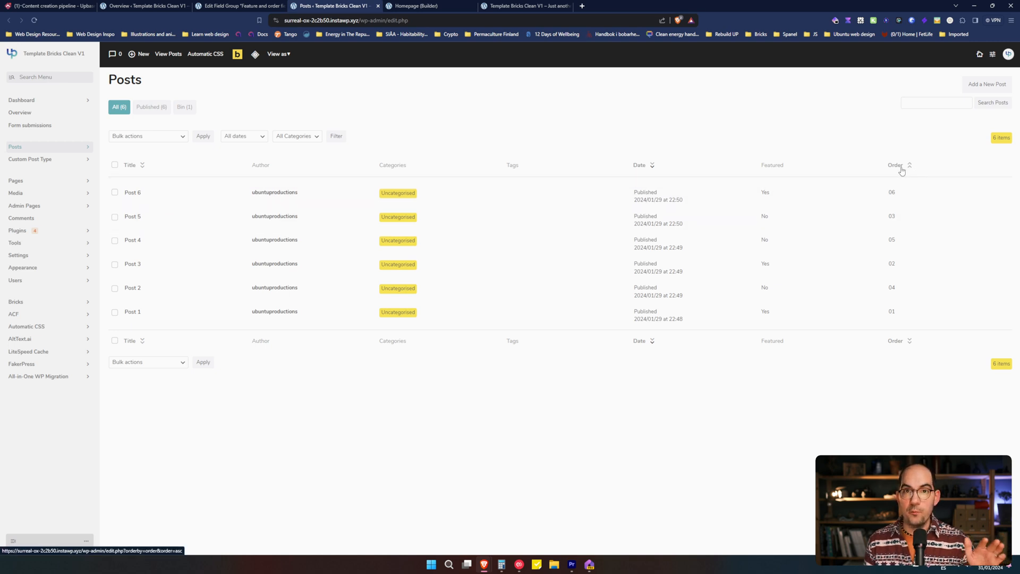
mouse_move(891, 171)
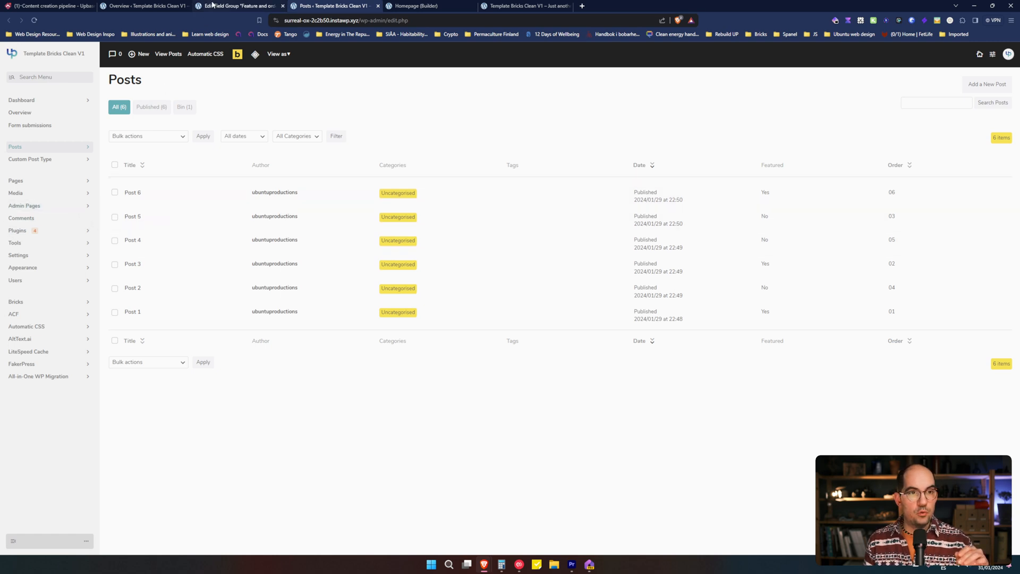
Step: Reopen the Feature and order fields group after comparing the posts' Featured and Order columns
left_click(239, 7)
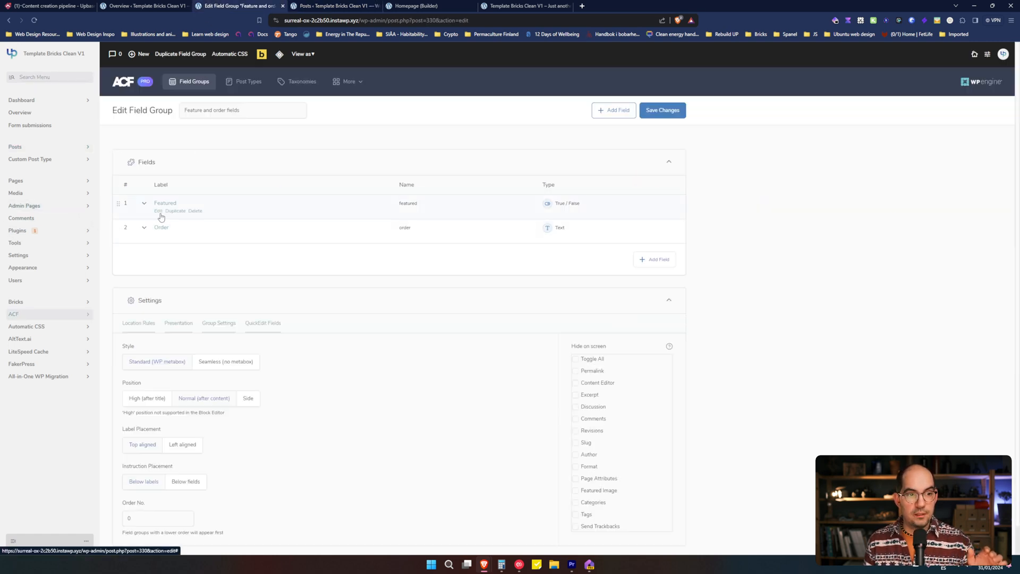
Step: Review the Featured field's List Table Settings with Show Column on, then show the posts list
left_click(157, 211)
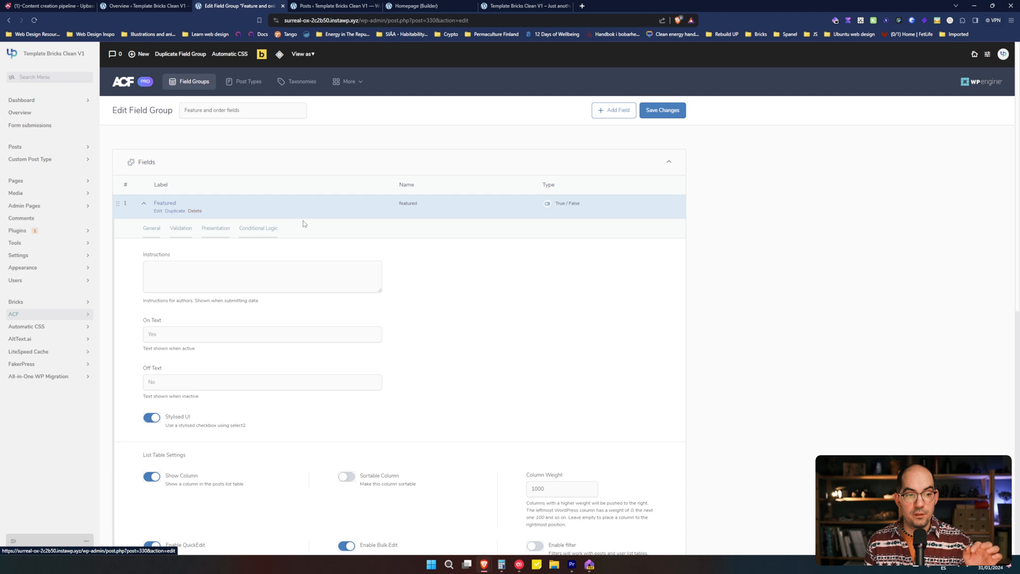
scroll("down", 3)
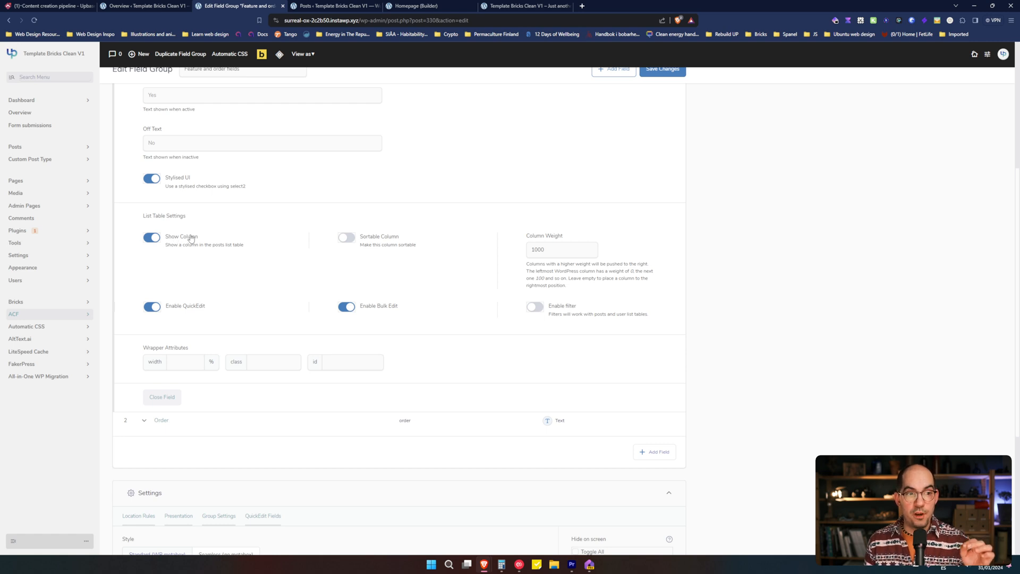
mouse_move(190, 243)
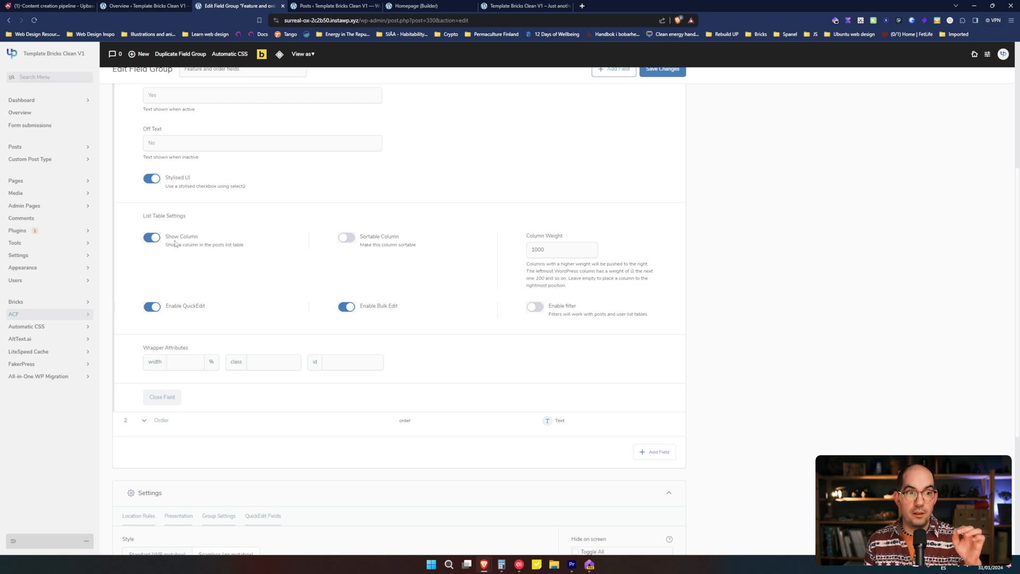
mouse_move(182, 317)
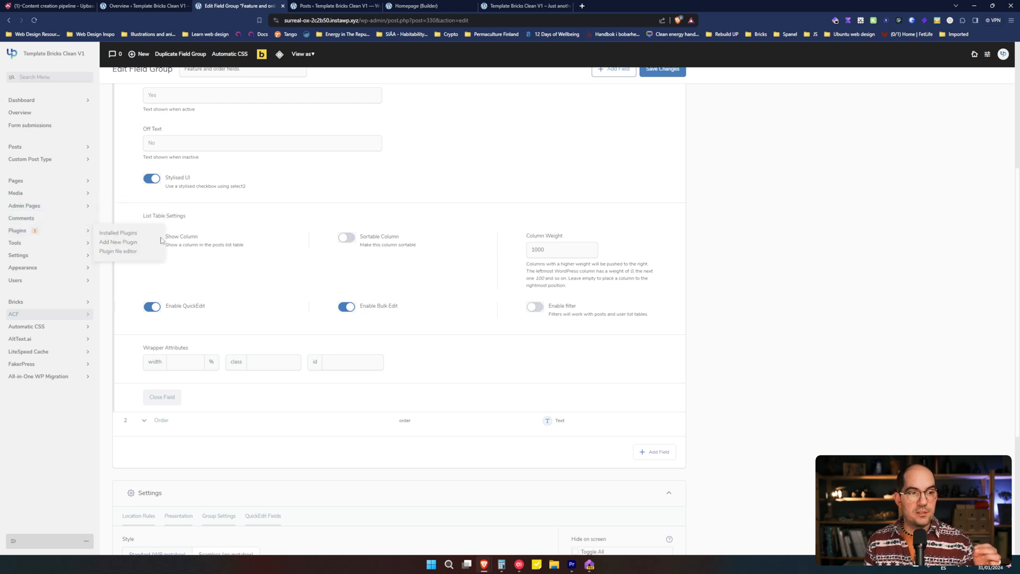
left_click(118, 233)
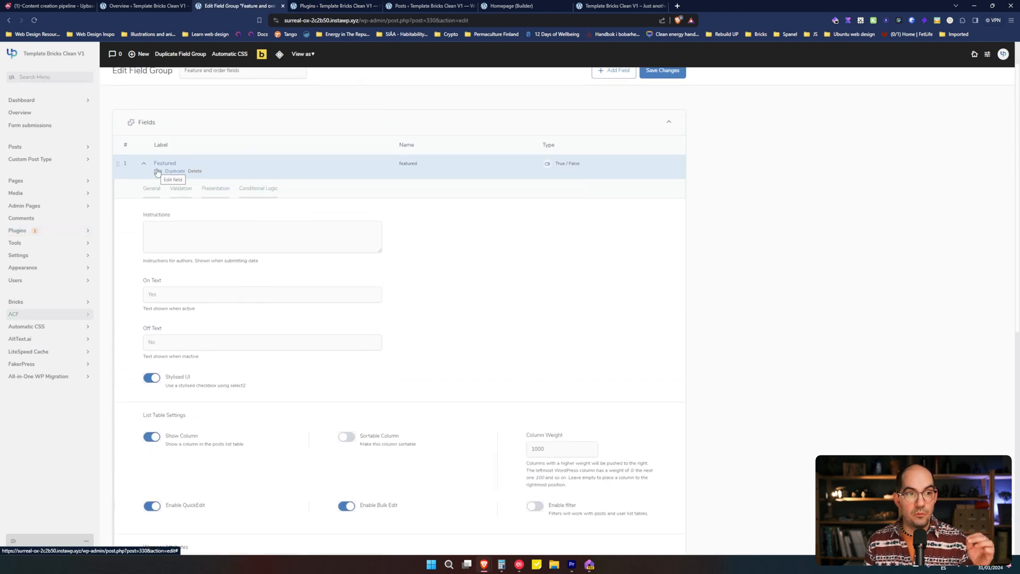
scroll("down", 3)
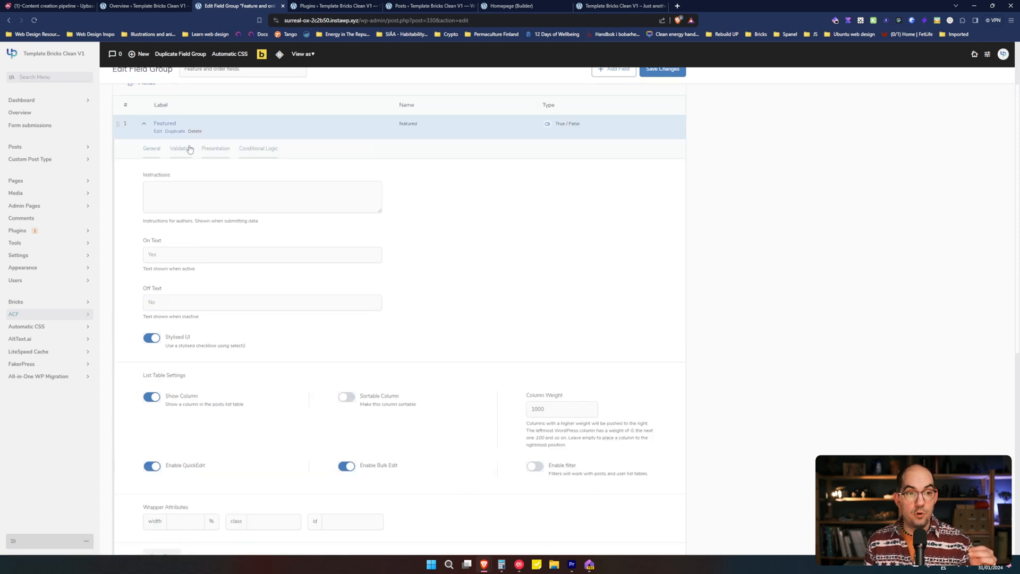
scroll("down", 3)
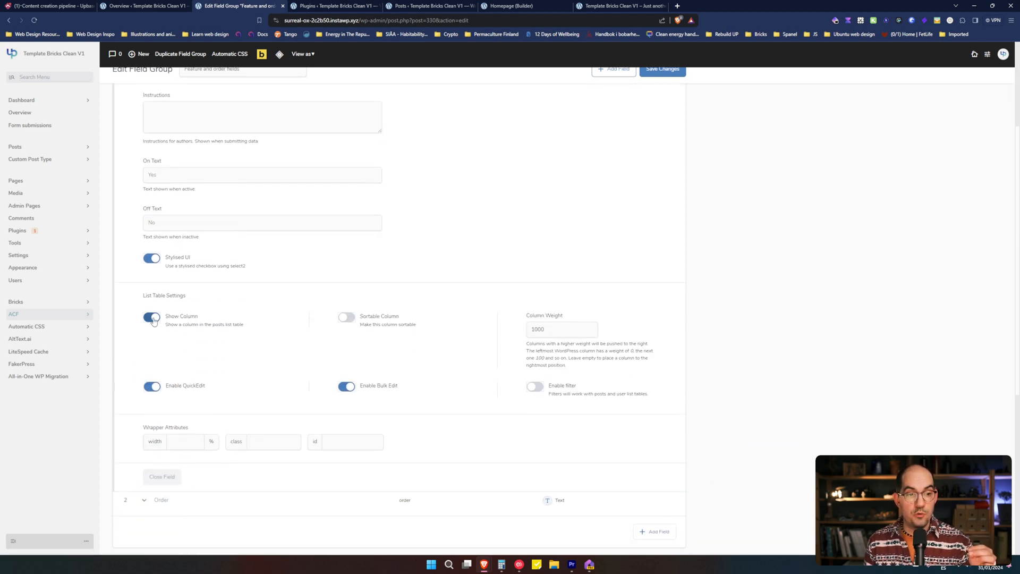
left_click(430, 7)
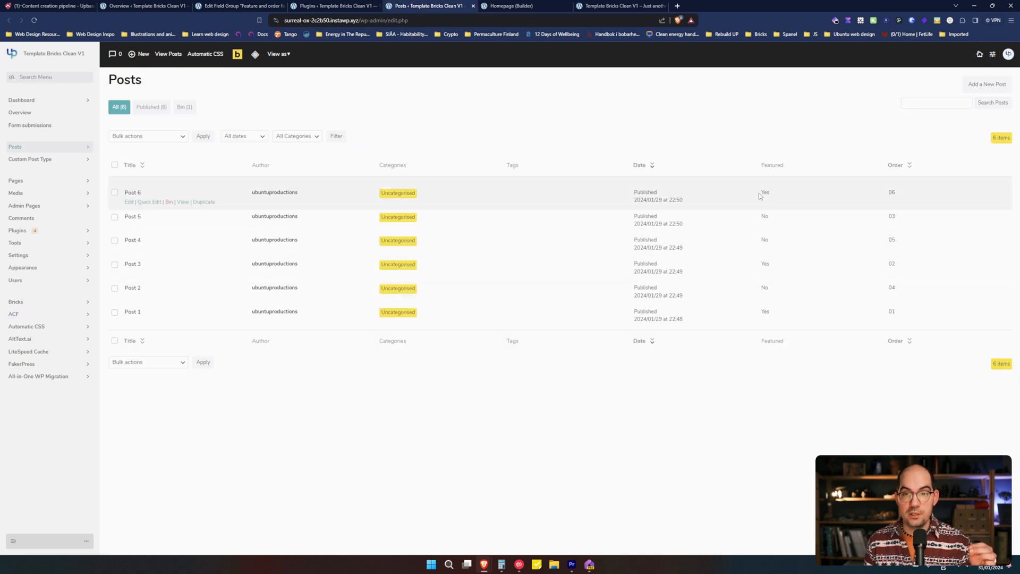
Step: Inspect Post 6's Featured and Order fields in Quick Edit, cancel, then open it in the full editor
left_click(149, 202)
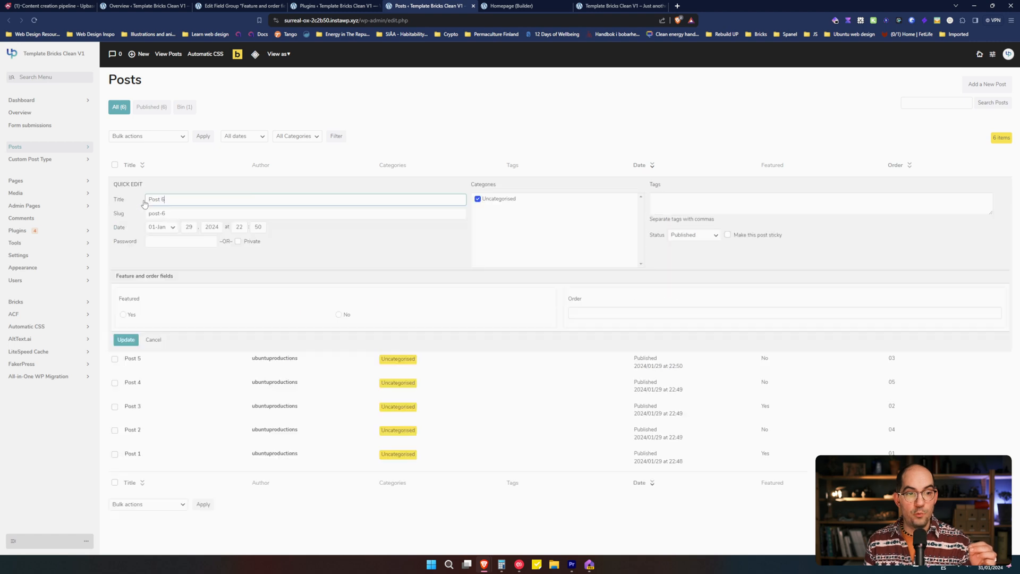
left_click(123, 315)
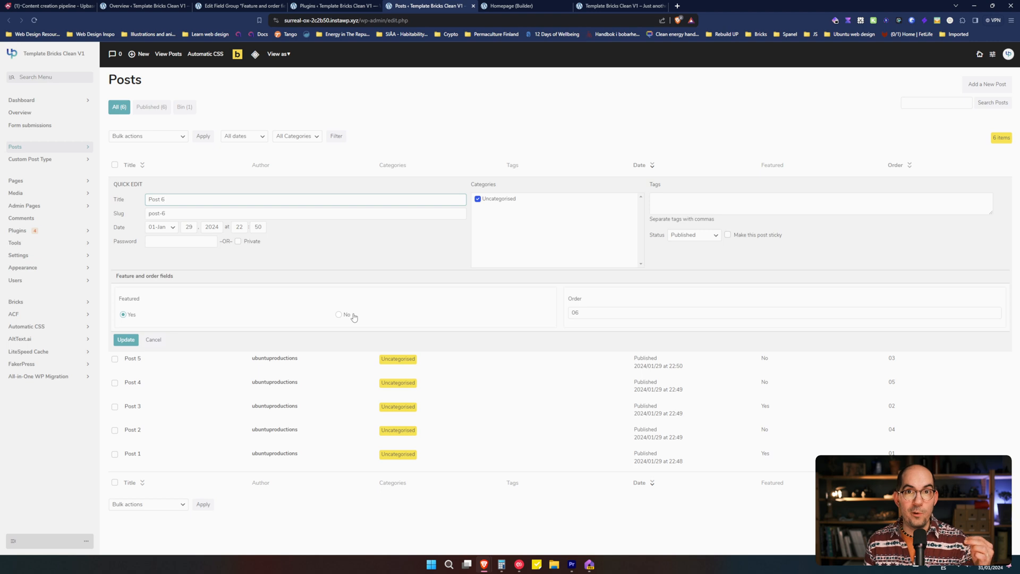
left_click(126, 339)
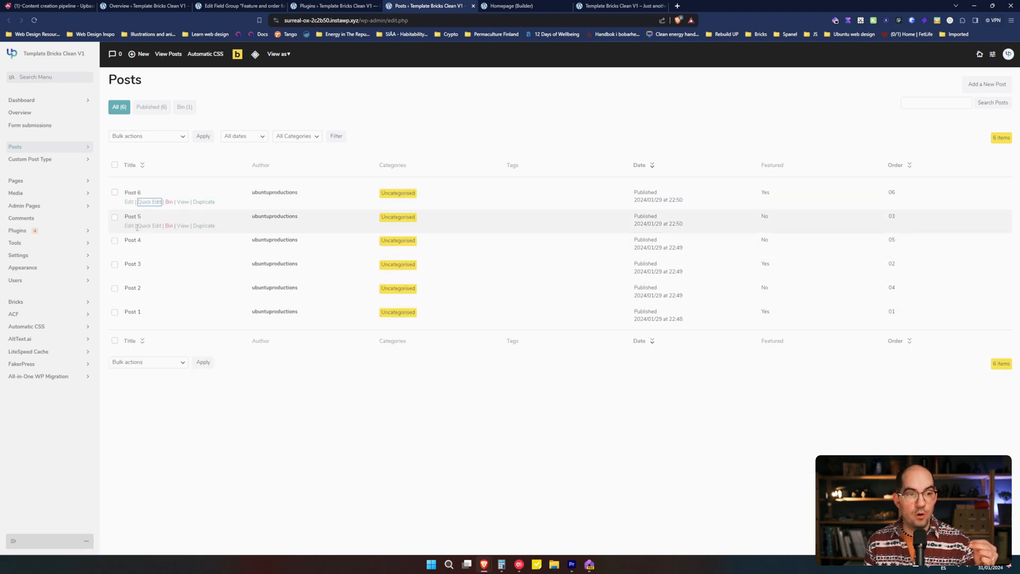
left_click(128, 225)
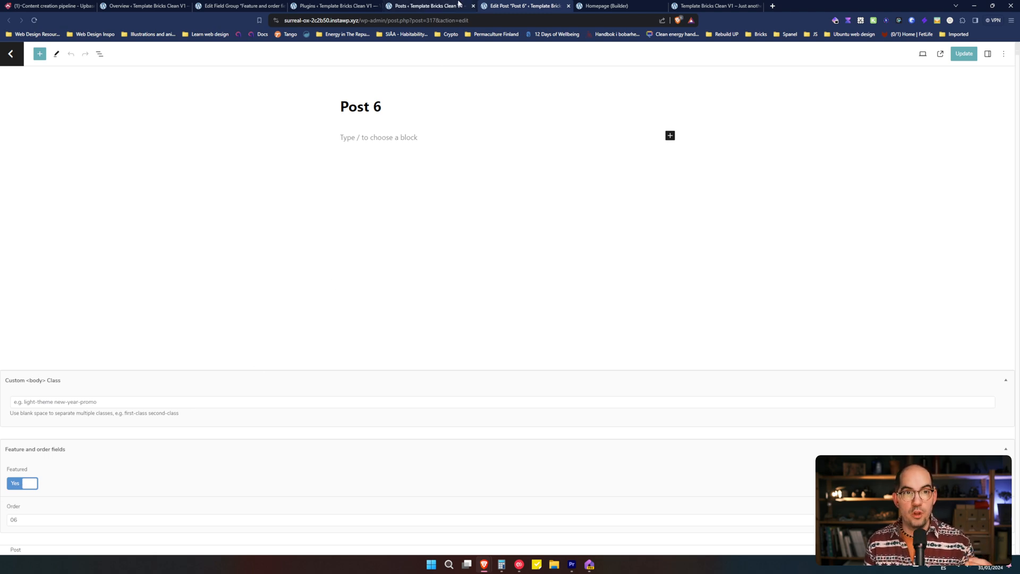
Step: Return to the posts list and reopen then close Post 6's Quick Edit, showing Featured Yes, Order 06
left_click(426, 7)
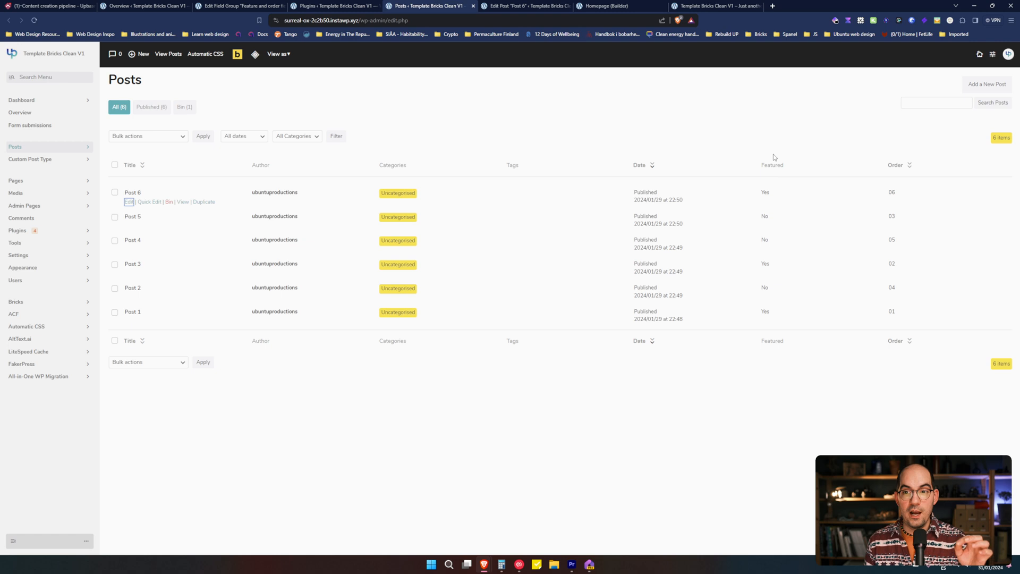
mouse_move(792, 221)
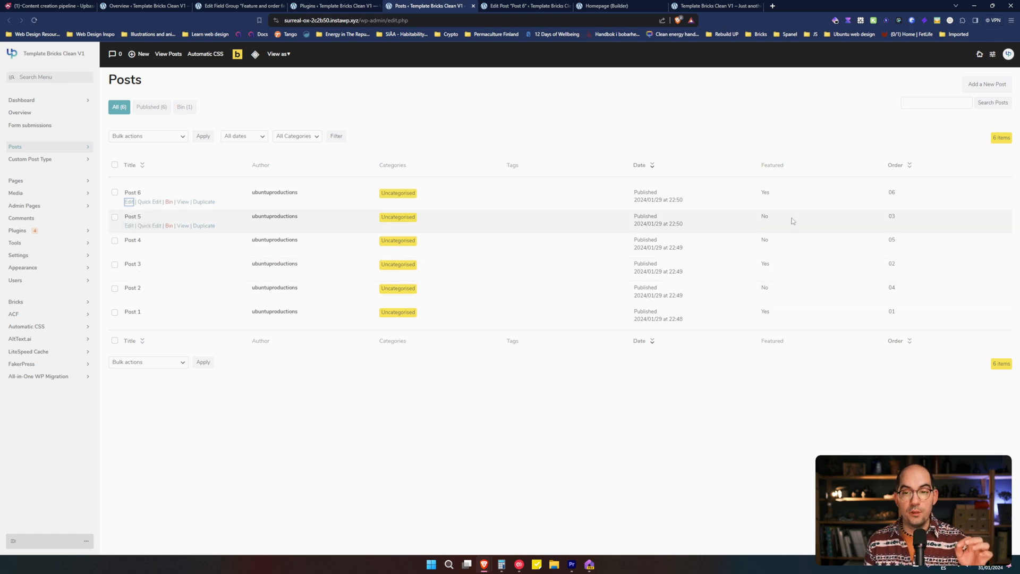
left_click(149, 202)
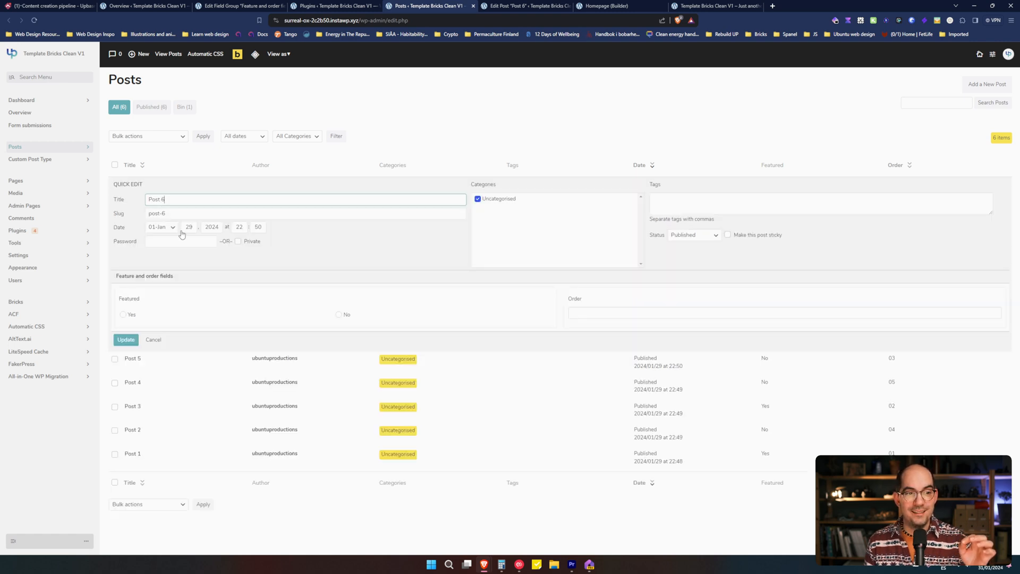
left_click(126, 339)
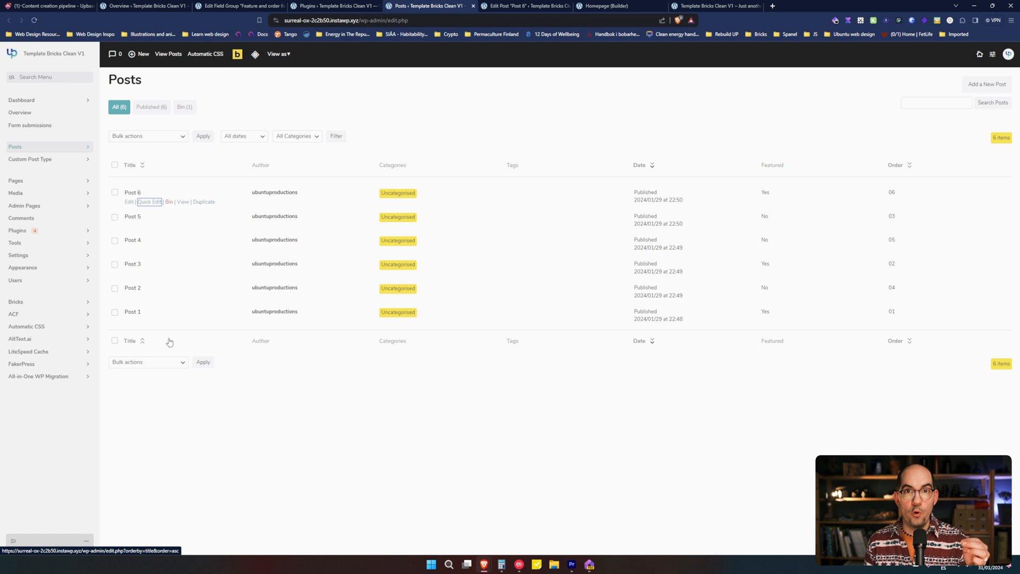
mouse_move(173, 342)
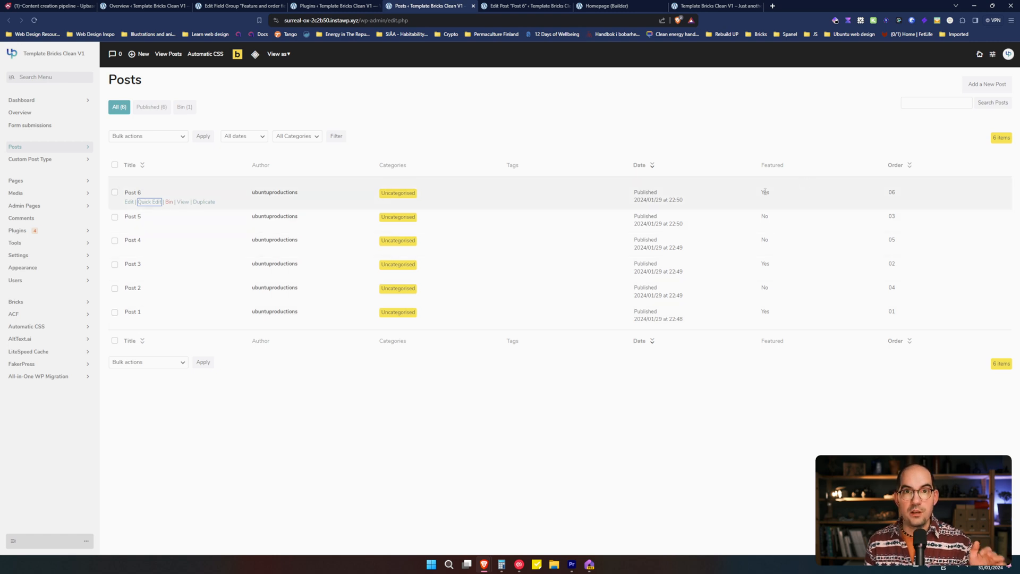
mouse_move(763, 243)
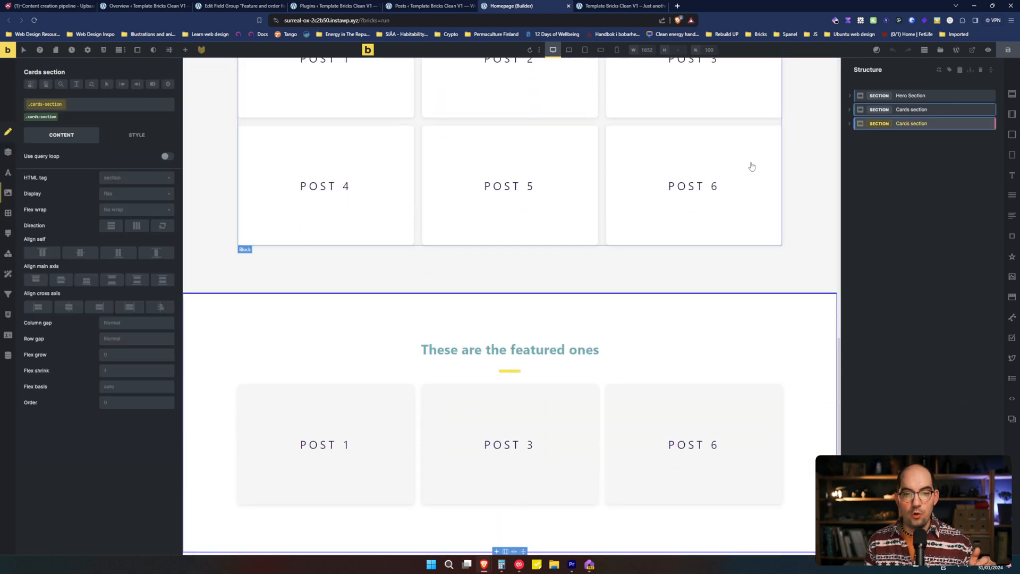
Step: Select the featured section card to show its query loop's meta query, key featured, value 1
left_click(325, 443)
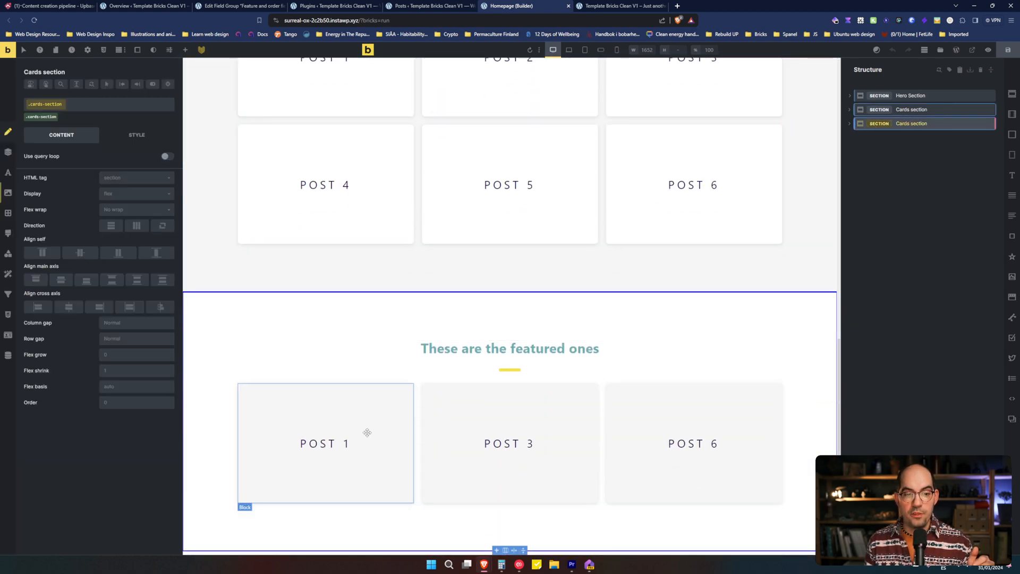
left_click(914, 178)
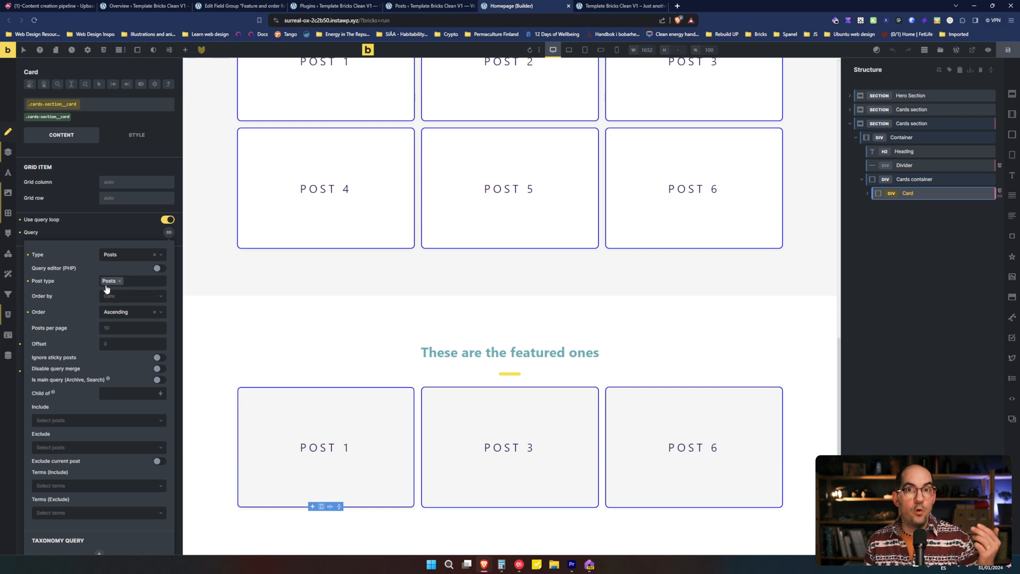
scroll("down", 3)
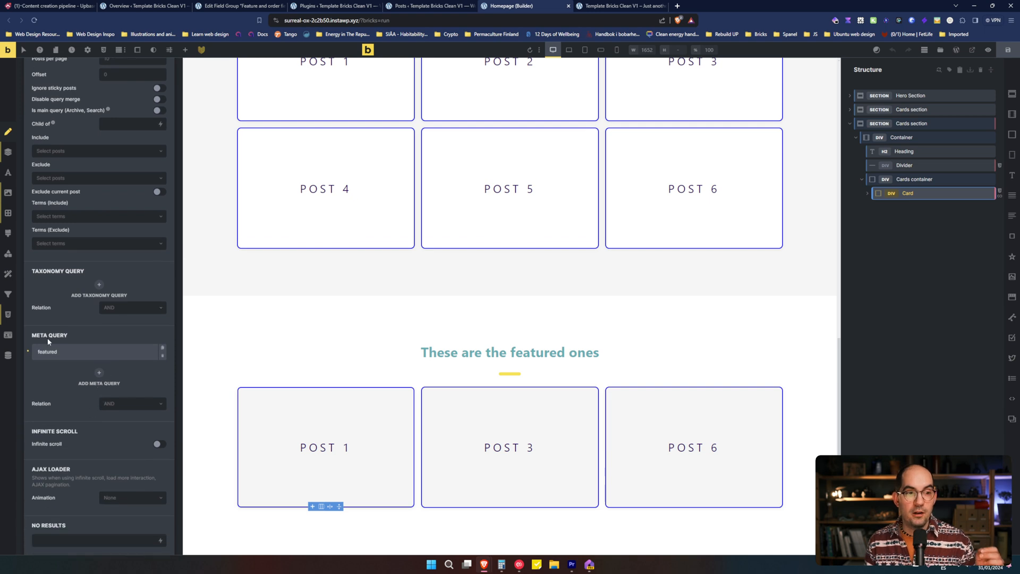
mouse_move(73, 352)
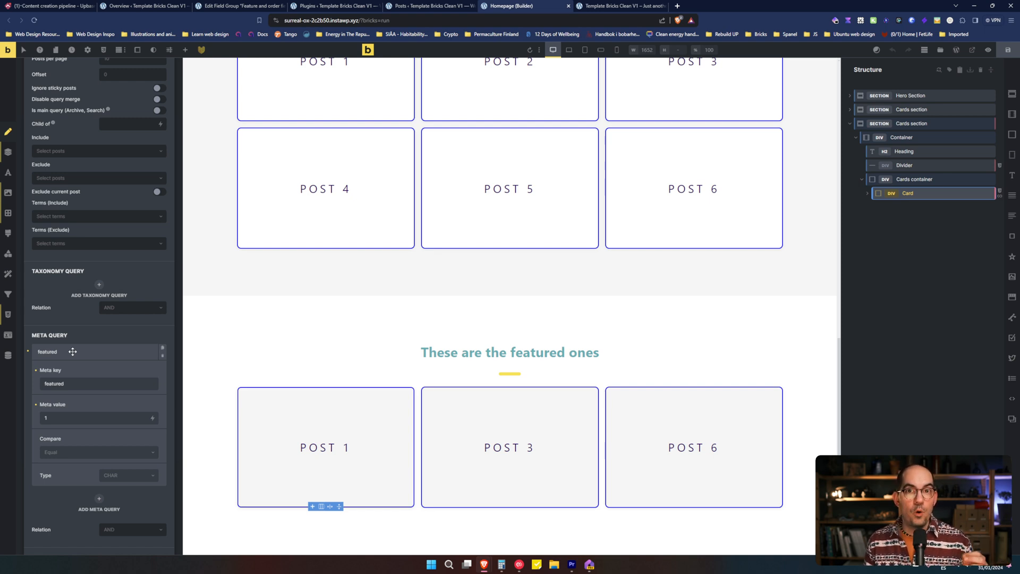
mouse_move(153, 289)
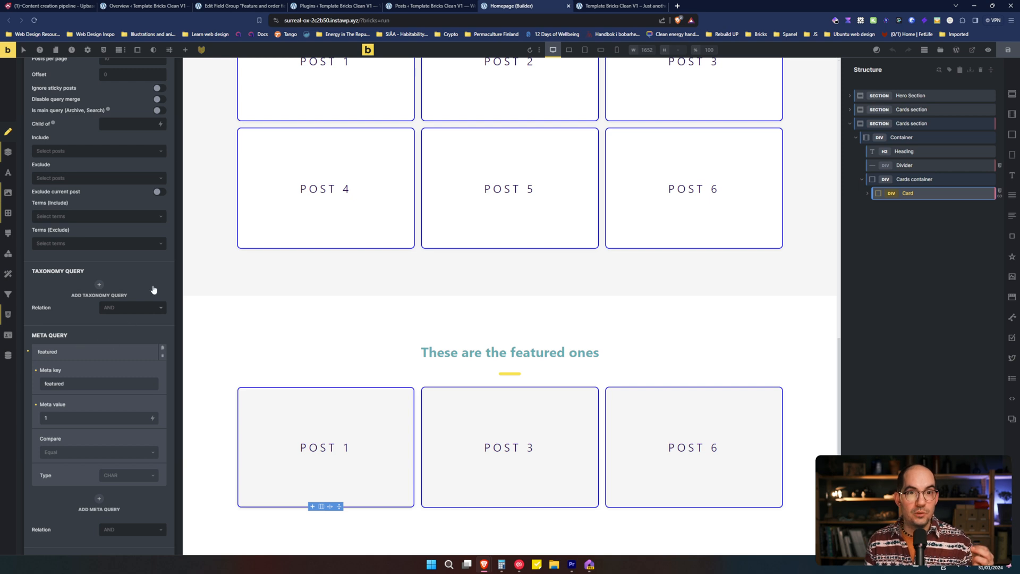
left_click(237, 6)
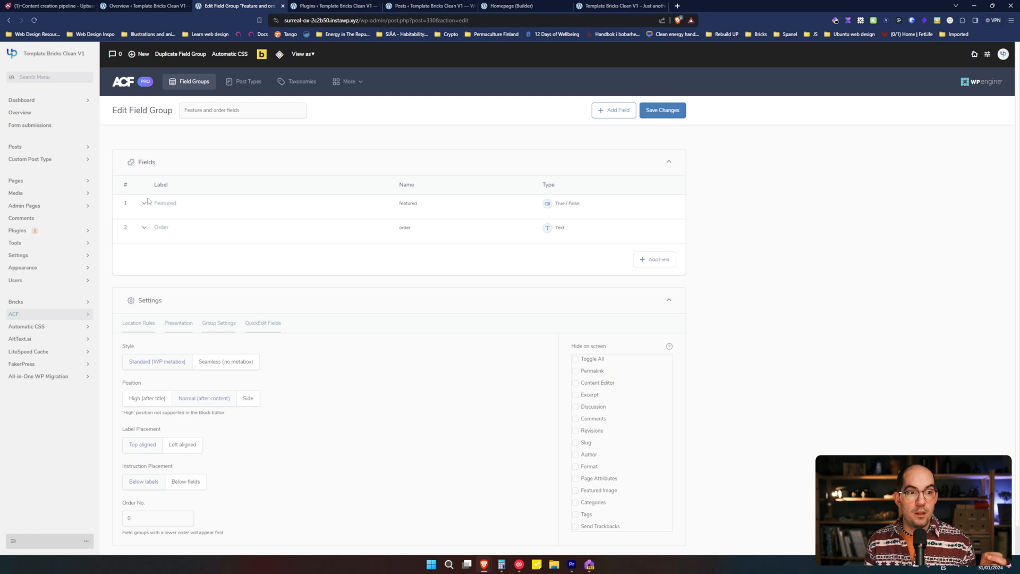
mouse_move(165, 207)
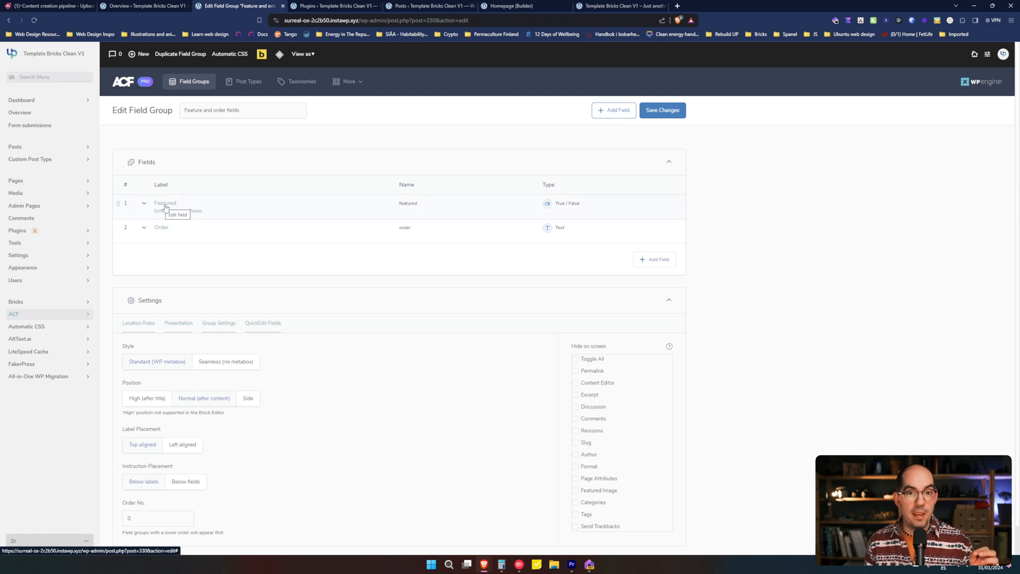
mouse_move(400, 202)
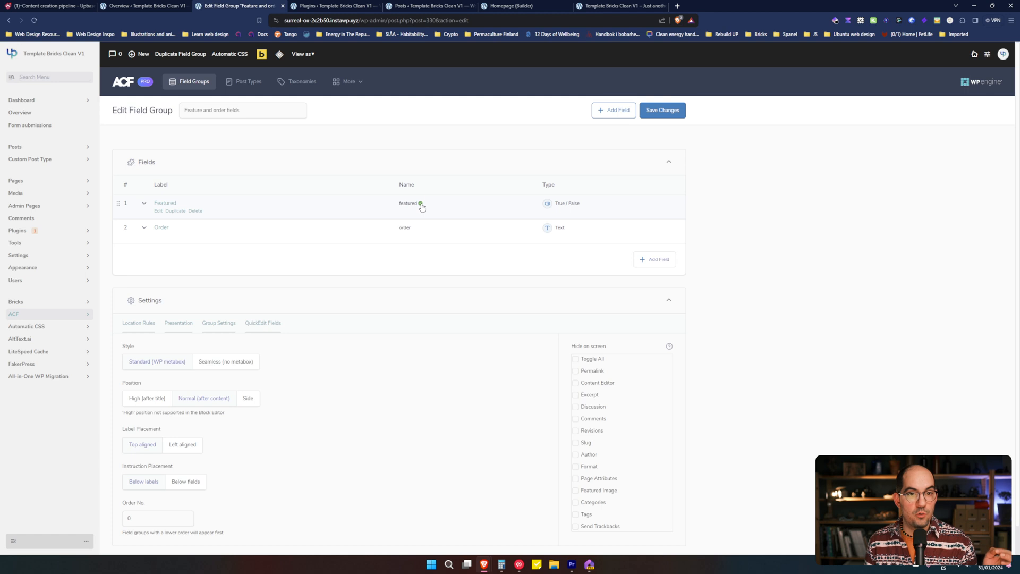
Step: Return to the Bricks Builder homepage after confirming the Featured field's name is 'featured'
left_click(517, 6)
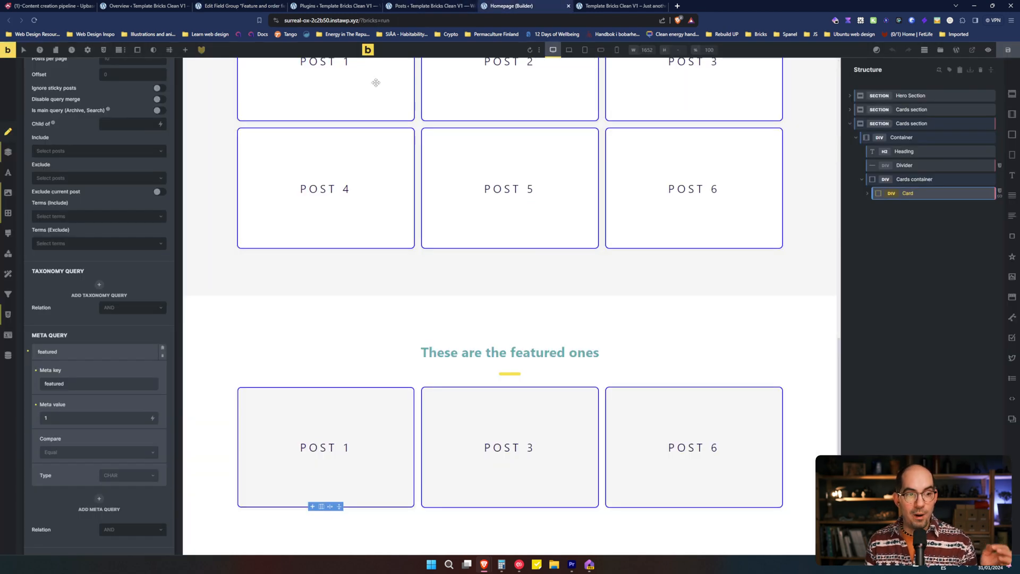
Step: Replace the 'featured' meta query value 1 with 0, then head back to the posts list
double_click(54, 383)
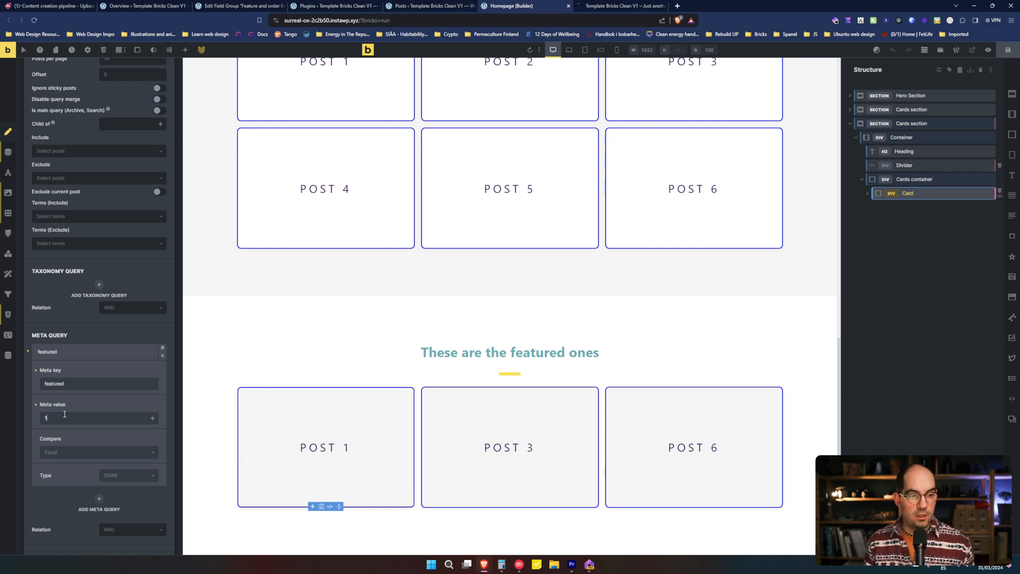
type("0")
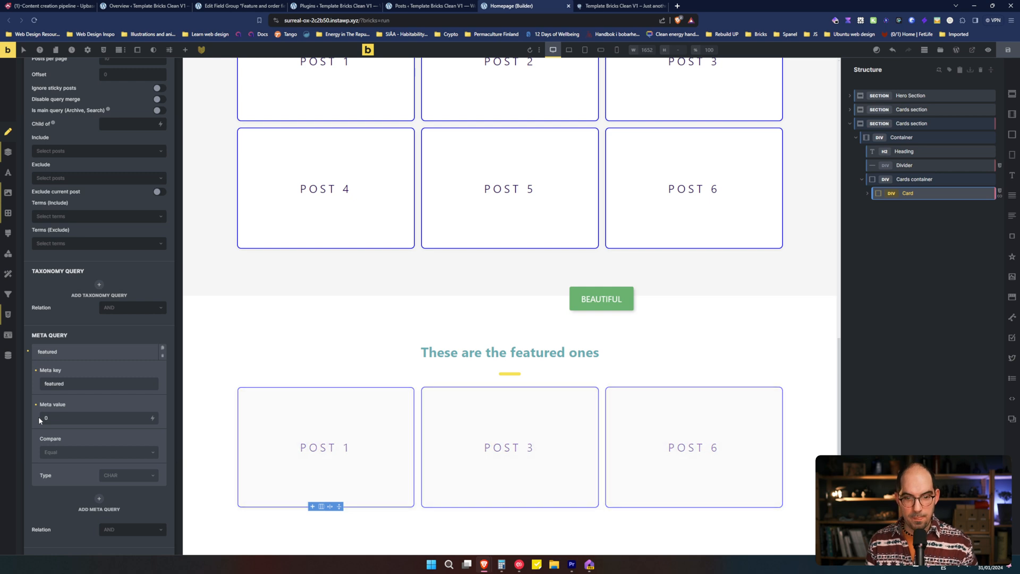
type("d")
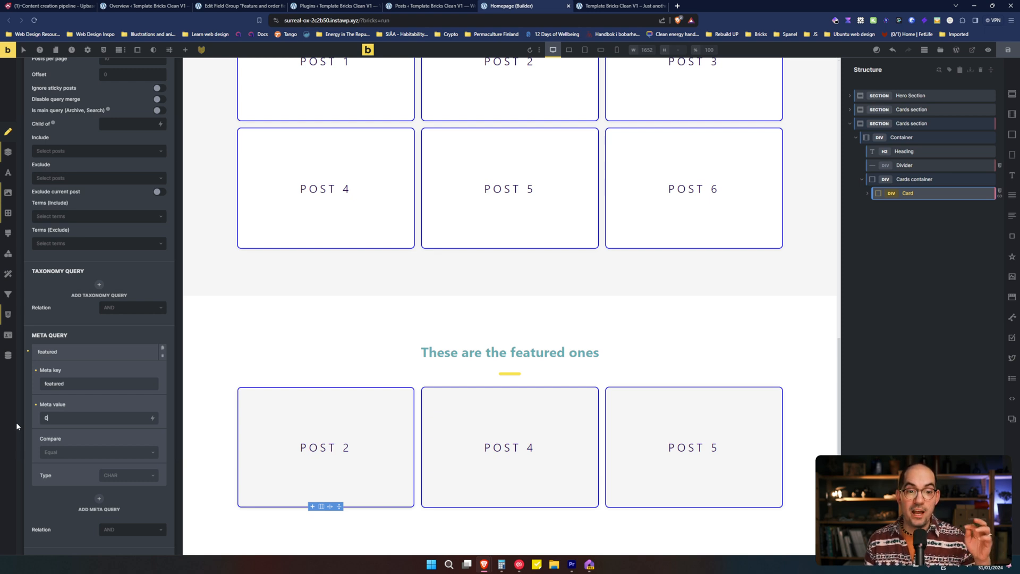
type("0")
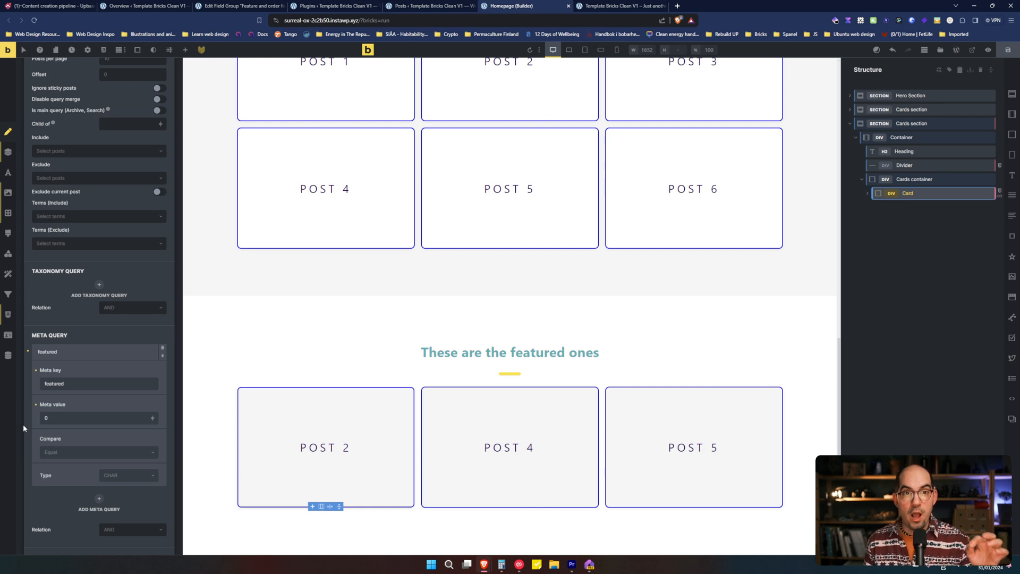
left_click(429, 6)
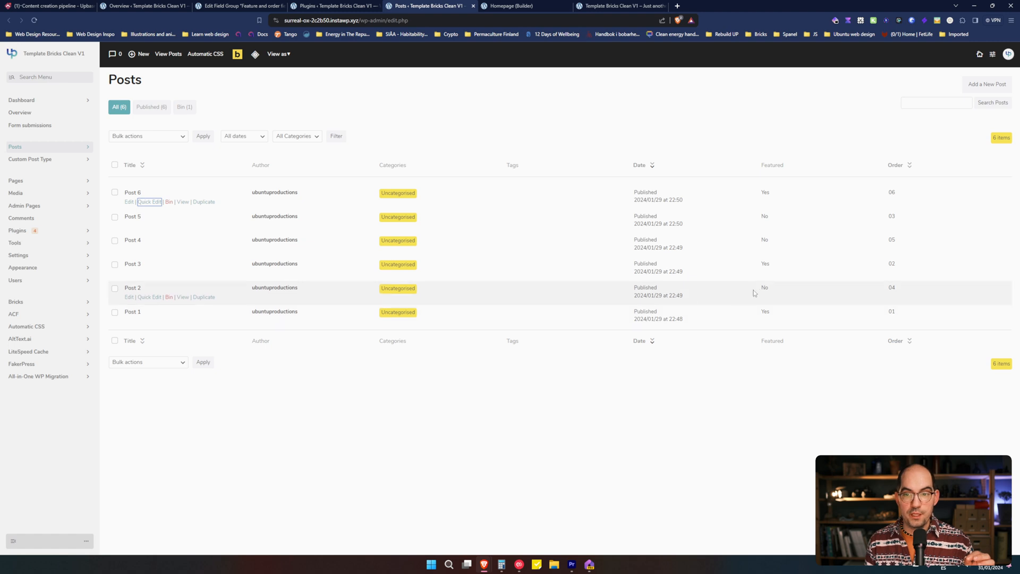
mouse_move(658, 263)
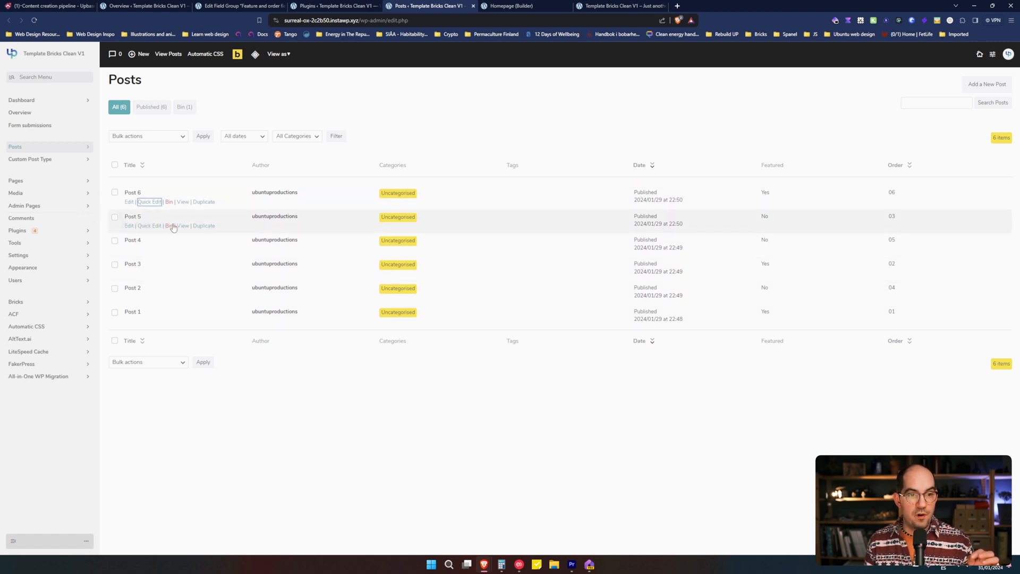
Step: Compare the Featured column in the posts list against the builder's featured cards for Posts 1, 3 and 6
left_click(517, 7)
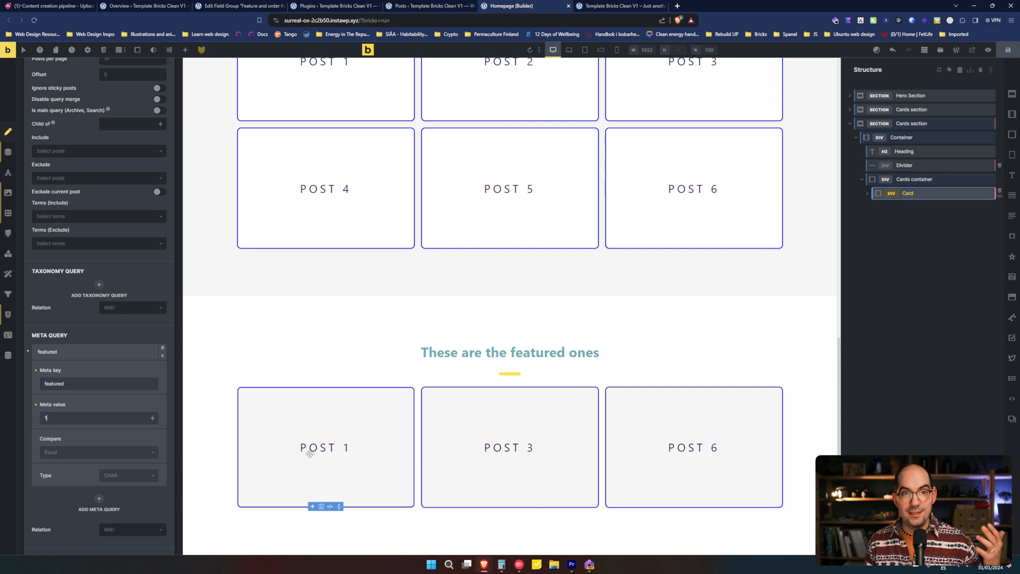
left_click(429, 6)
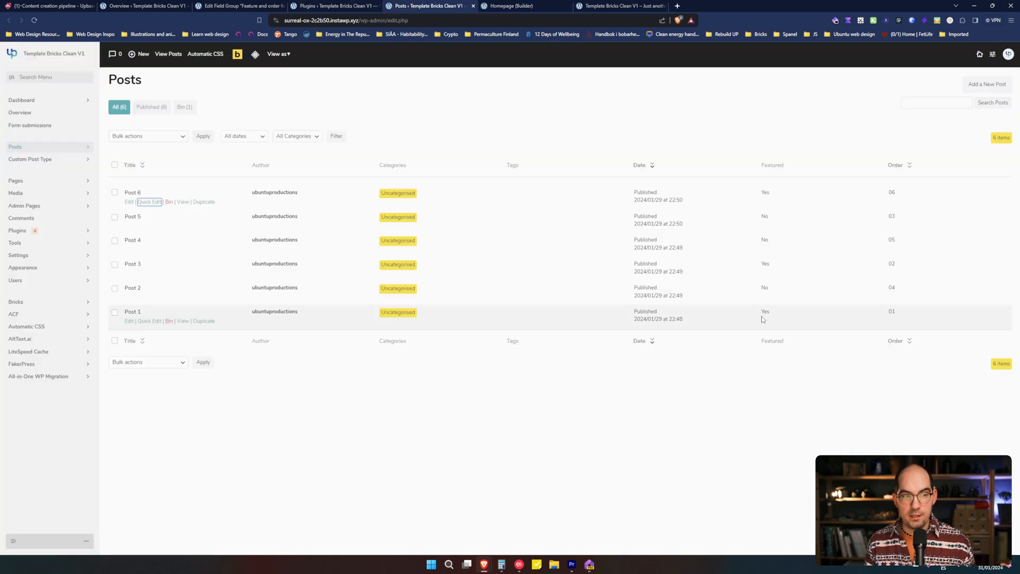
mouse_move(759, 198)
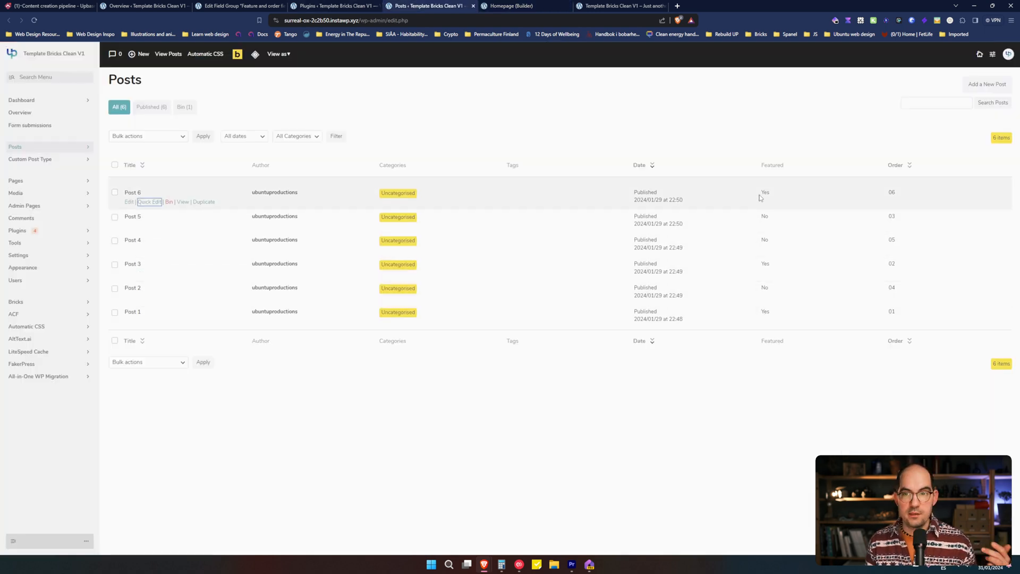
left_click(514, 7)
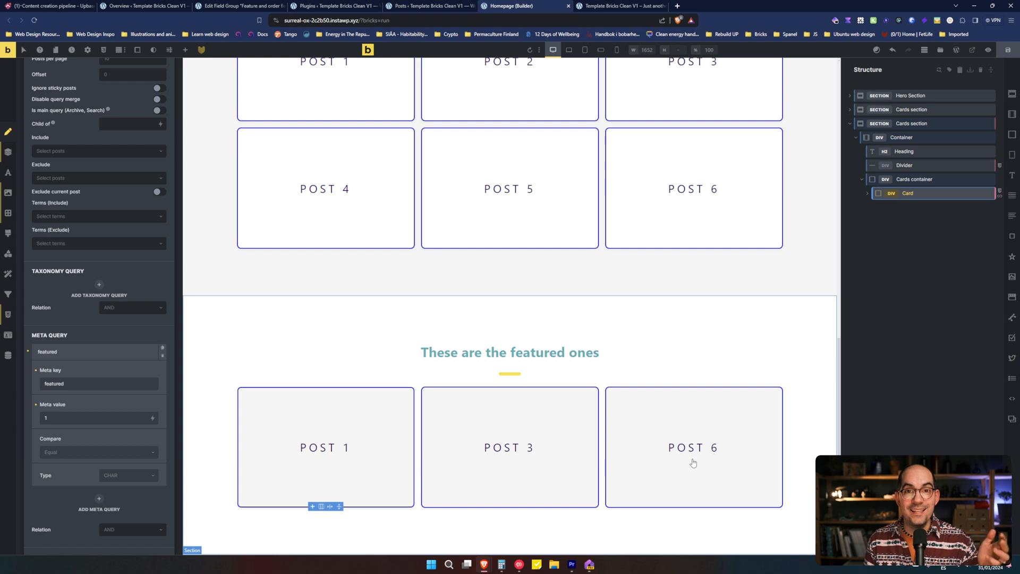
mouse_move(454, 407)
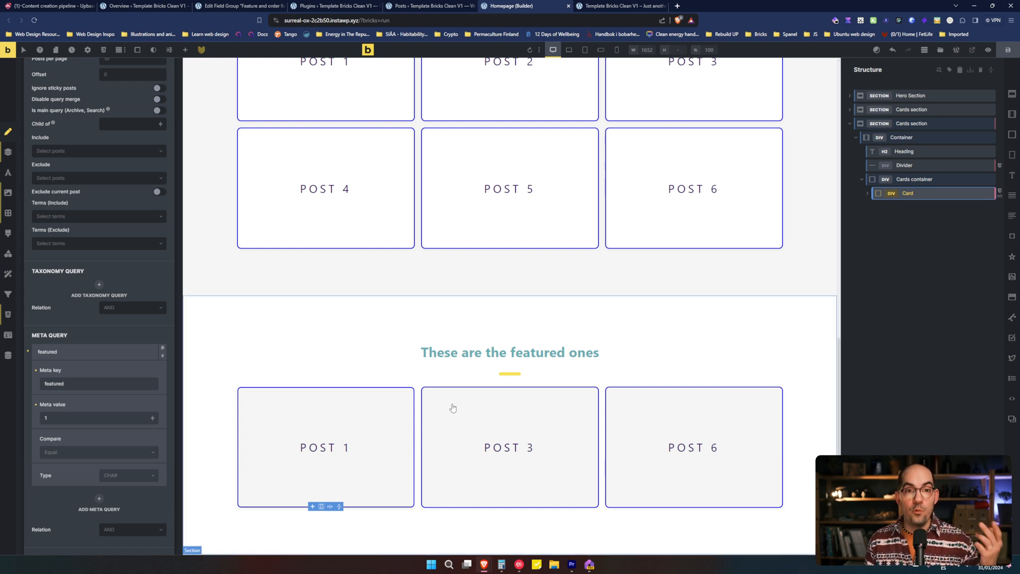
Step: Change the featured section Card's query post type from Posts to Custom Post Type
scroll("down", 3)
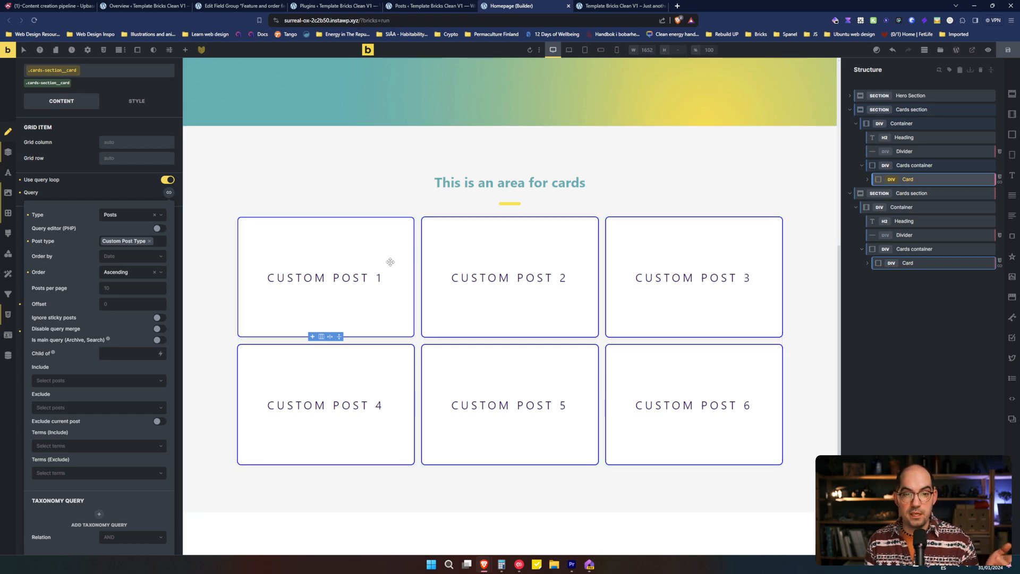
scroll("down", 3)
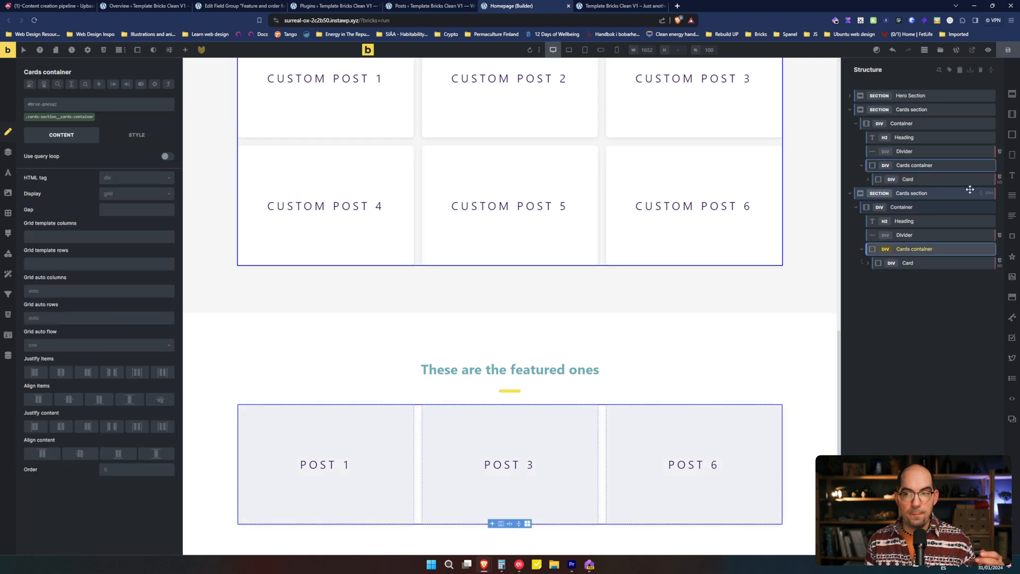
left_click(907, 262)
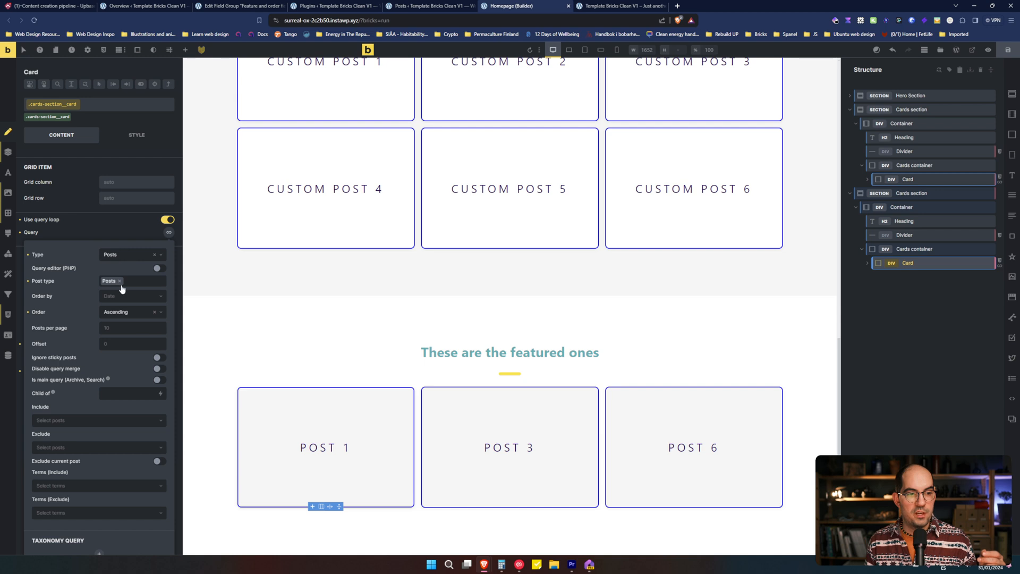
left_click(129, 281)
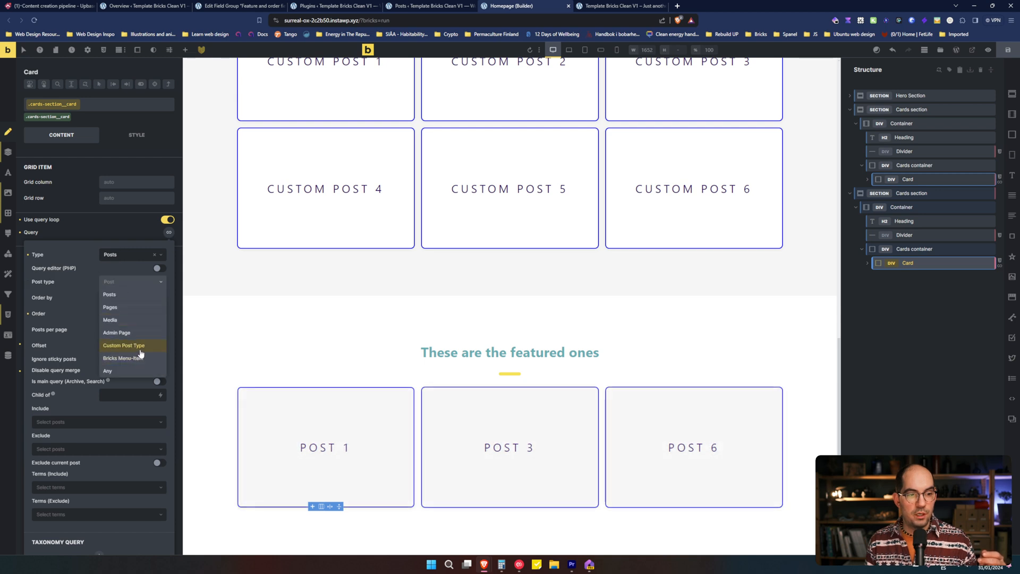
left_click(123, 345)
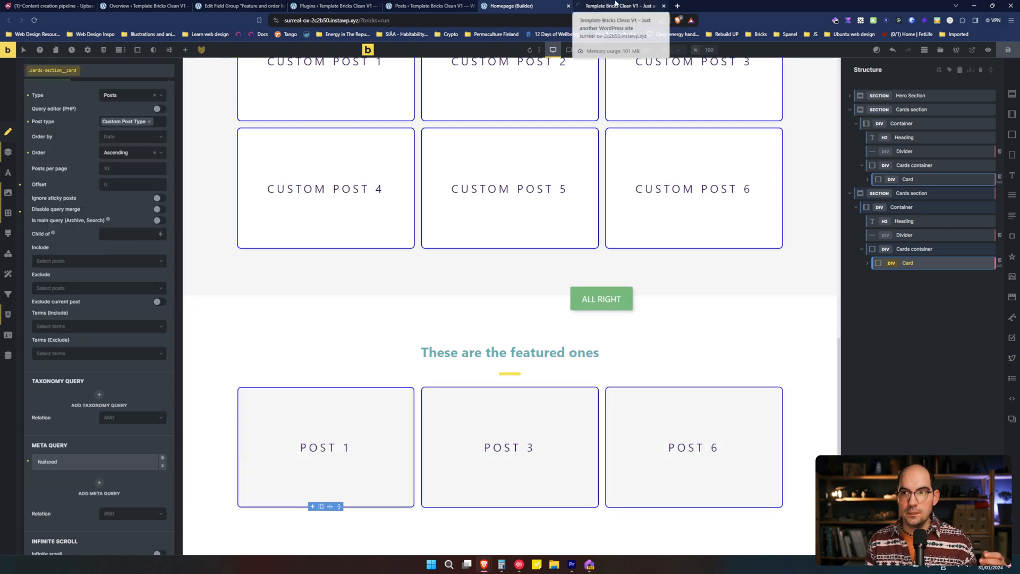
Step: Preview the homepage front end and check the featured section lists Custom Posts 1, 2 and 3
left_click(619, 6)
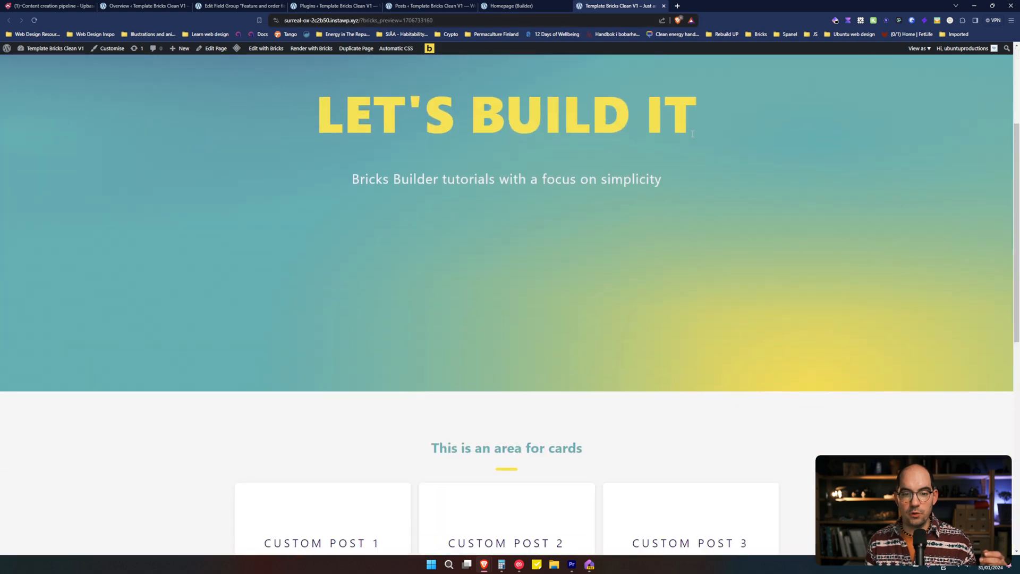
scroll("down", 3)
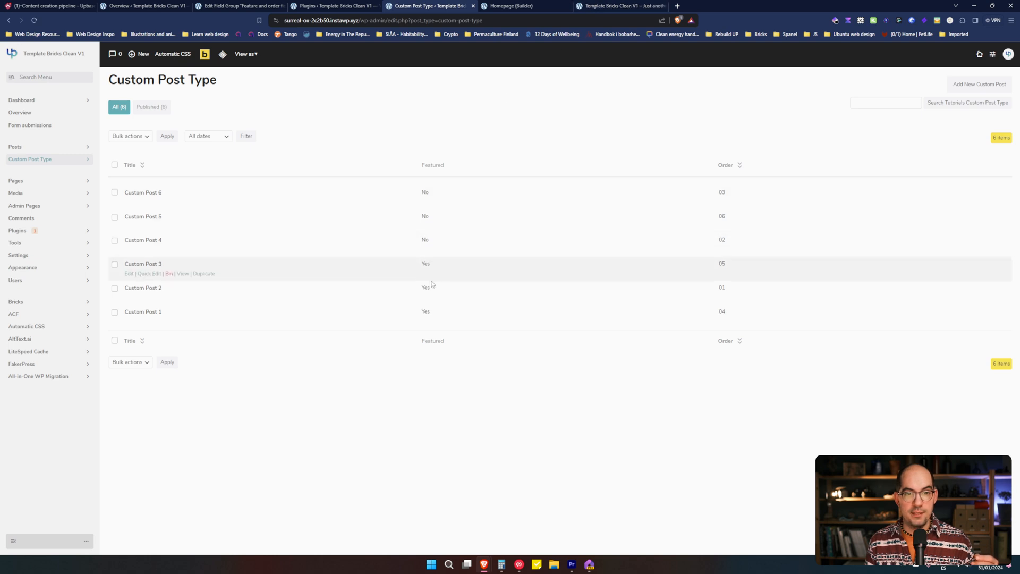
mouse_move(156, 287)
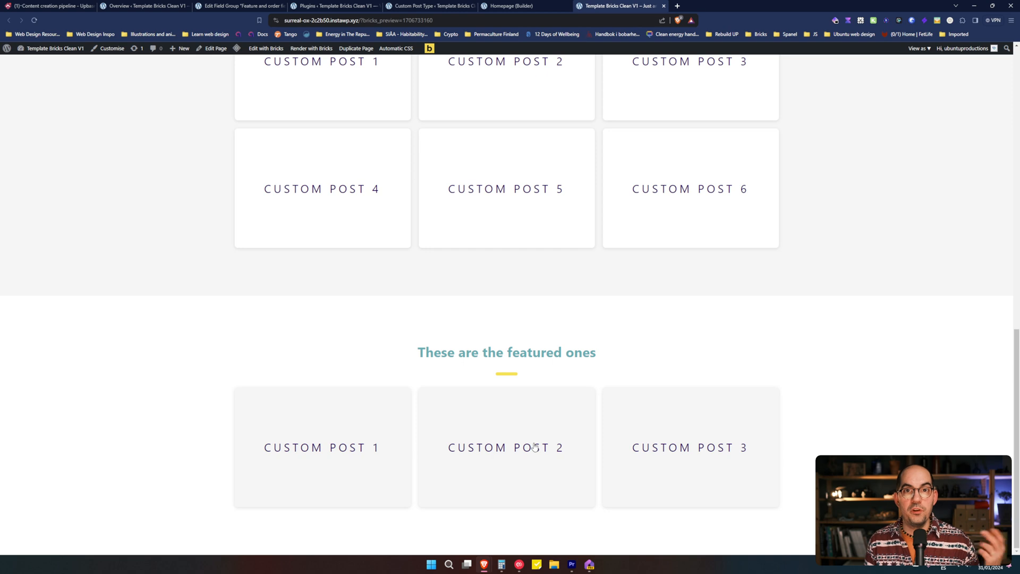
mouse_move(557, 411)
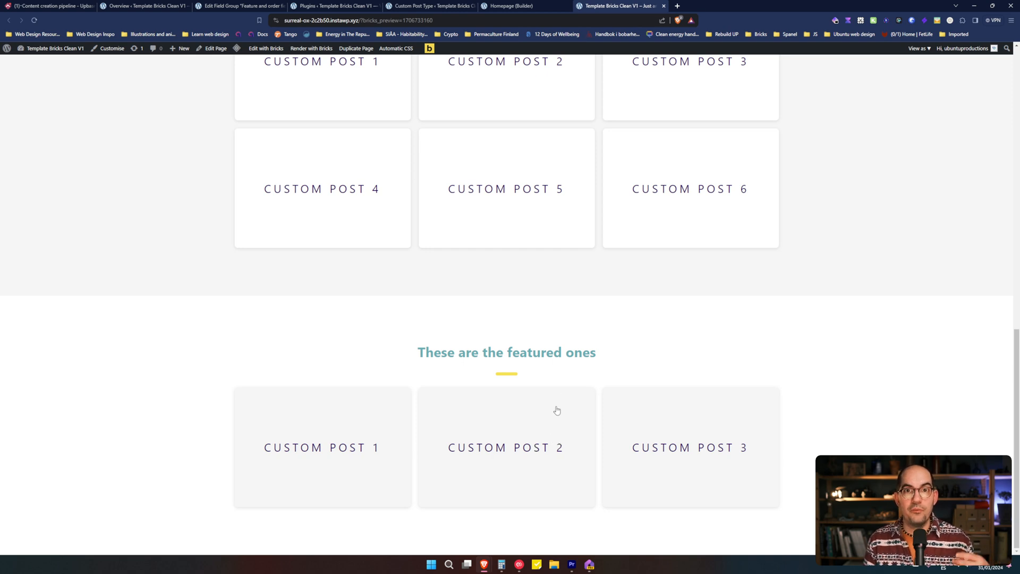
mouse_move(562, 409)
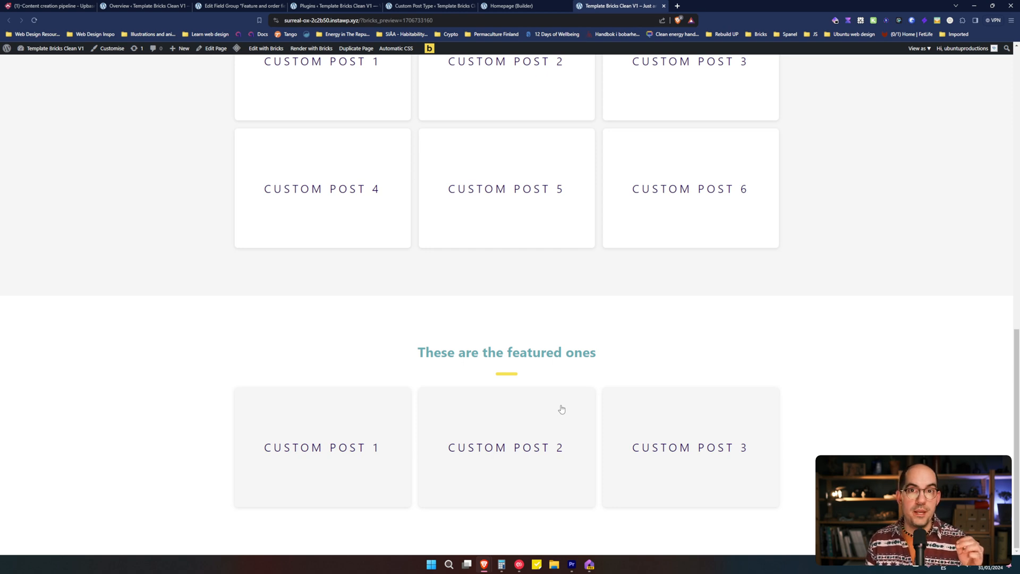
Step: Set the main grid Card's query for Posts to order by Meta numeric value
scroll("up", 3)
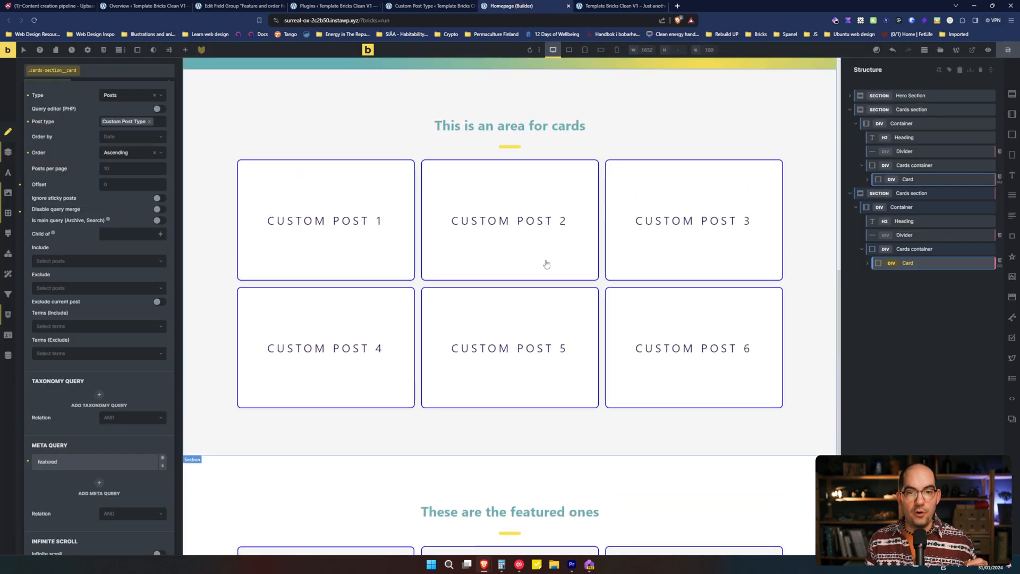
left_click(914, 164)
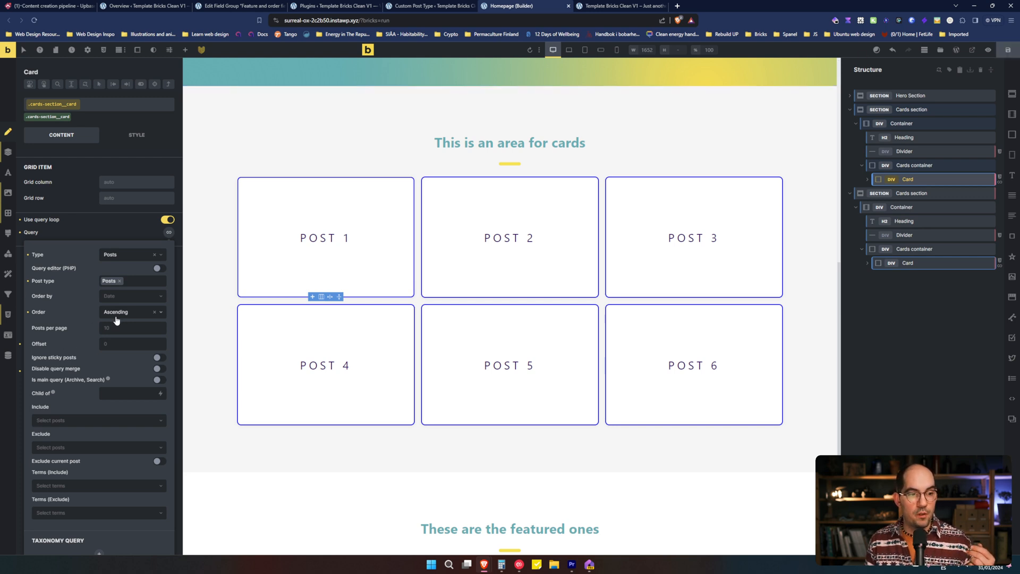
mouse_move(46, 301)
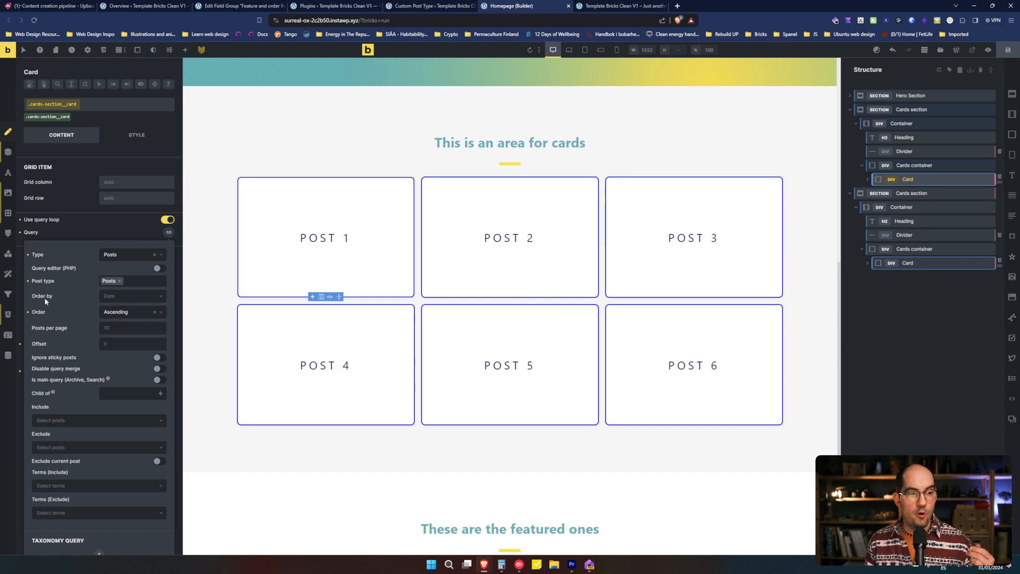
left_click(131, 295)
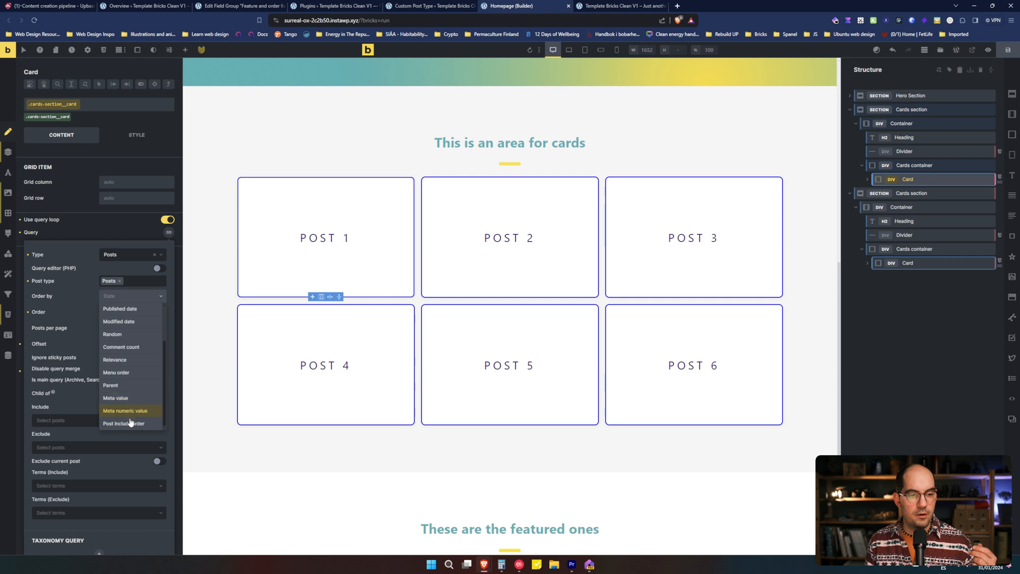
left_click(125, 410)
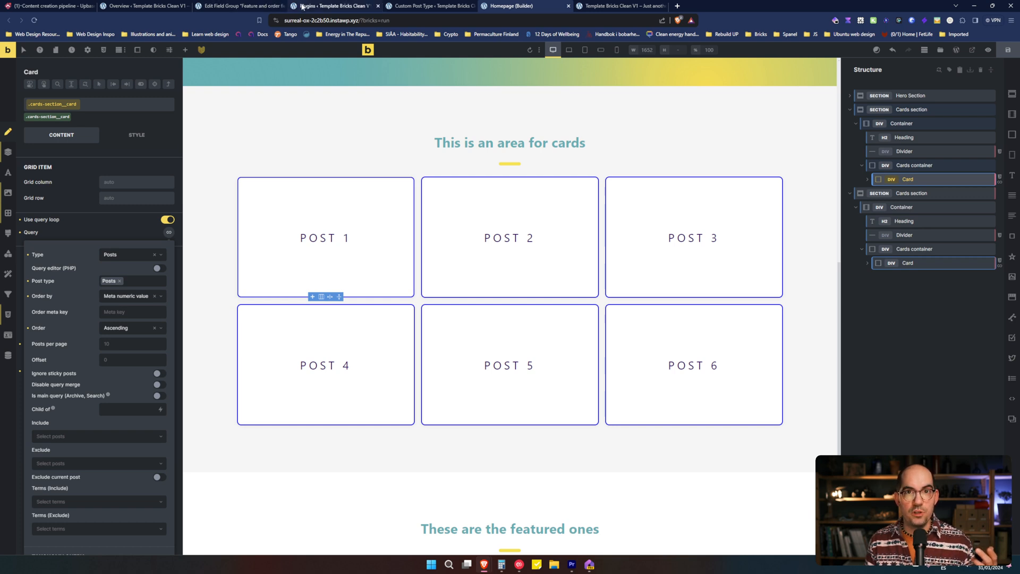
mouse_move(332, 6)
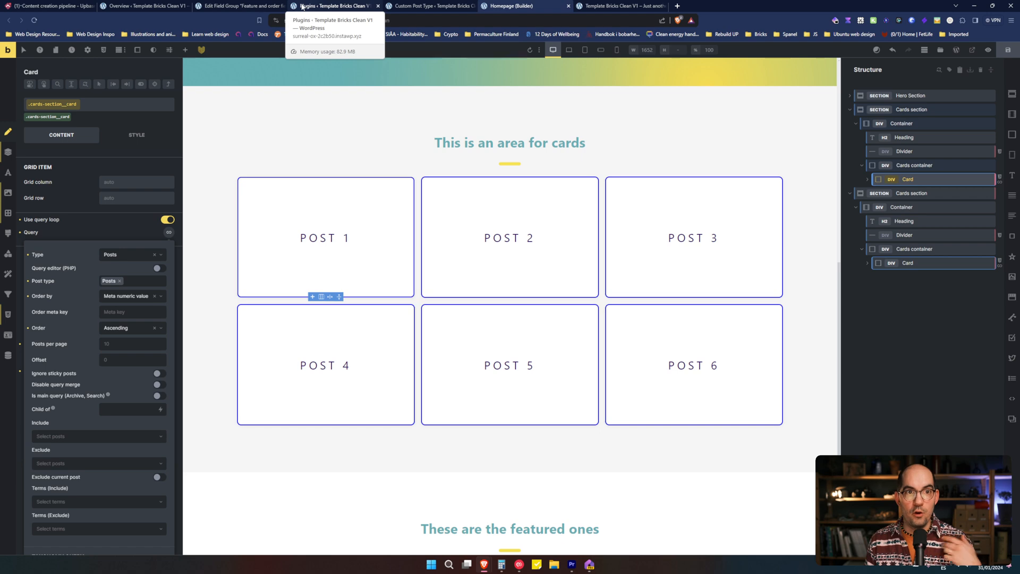
Step: Look up the ACF field name and enter 'order' as the main grid's Order meta key
left_click(239, 6)
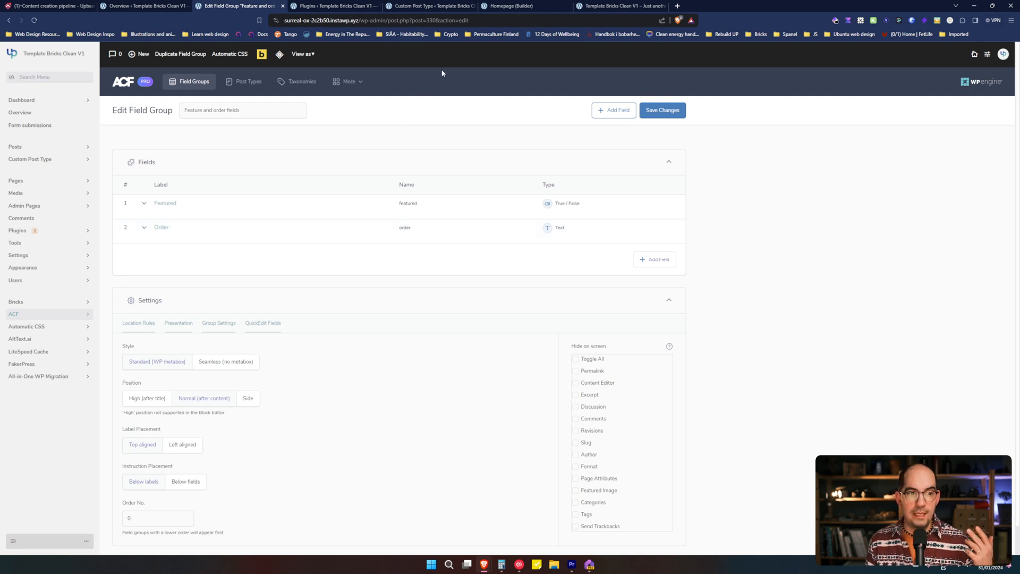
left_click(514, 7)
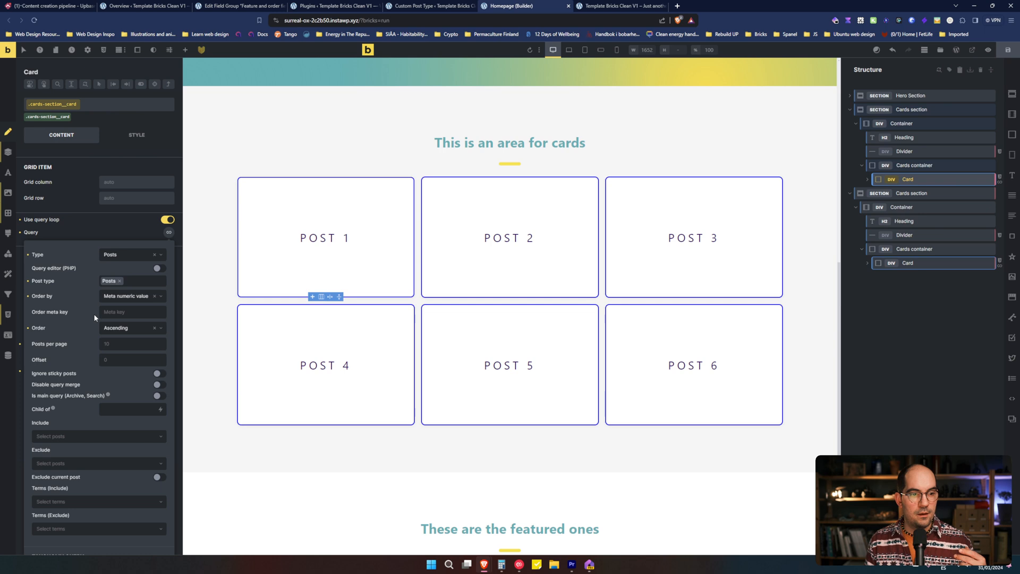
type("order")
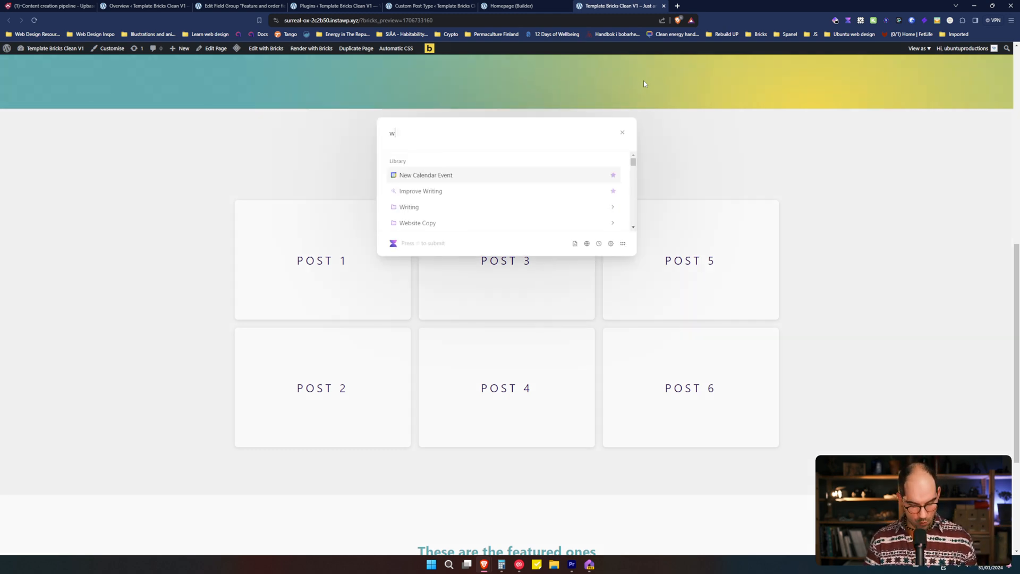
type("hat is the op")
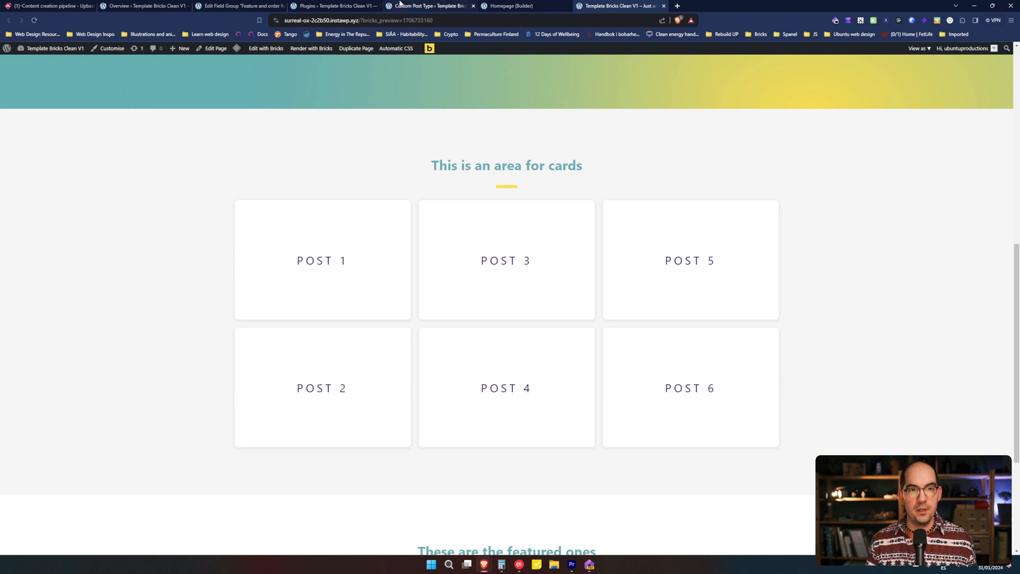
left_click(430, 7)
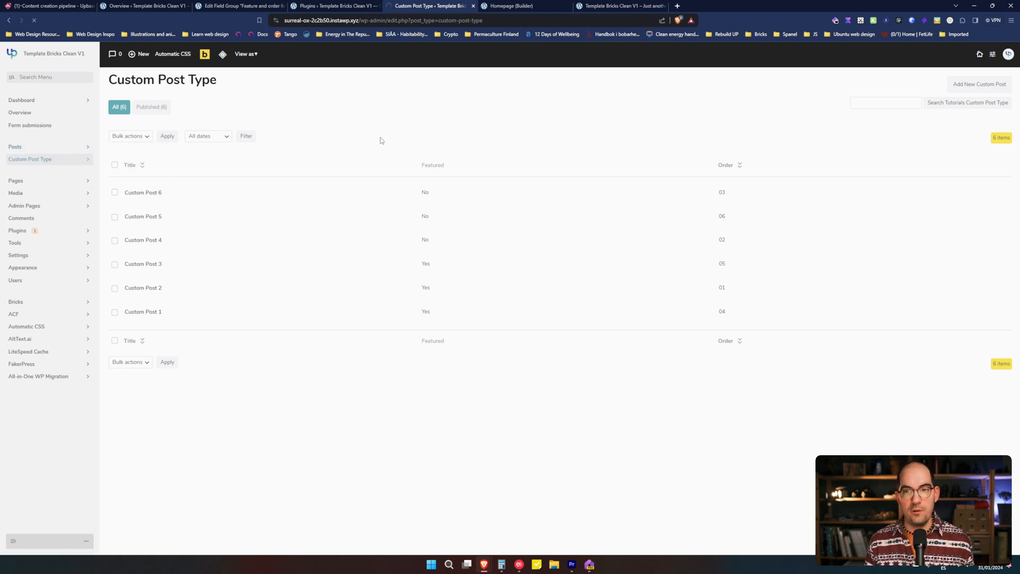
left_click(15, 146)
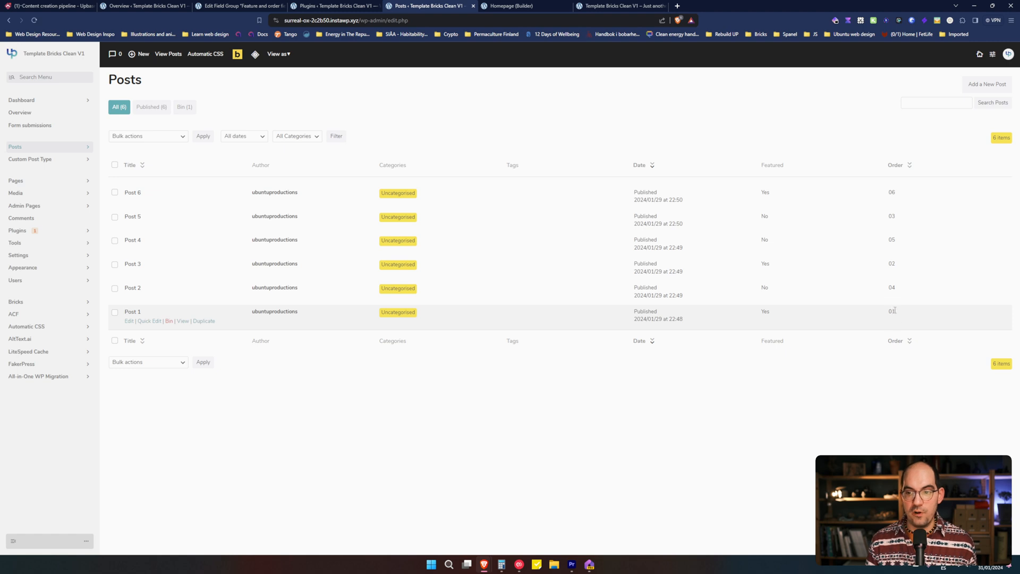
mouse_move(897, 268)
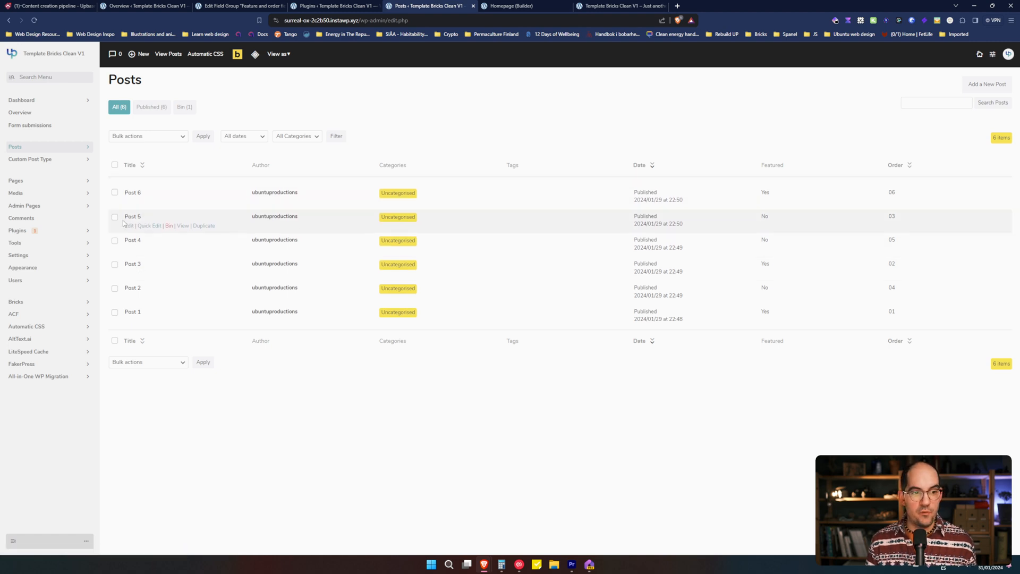
mouse_move(131, 288)
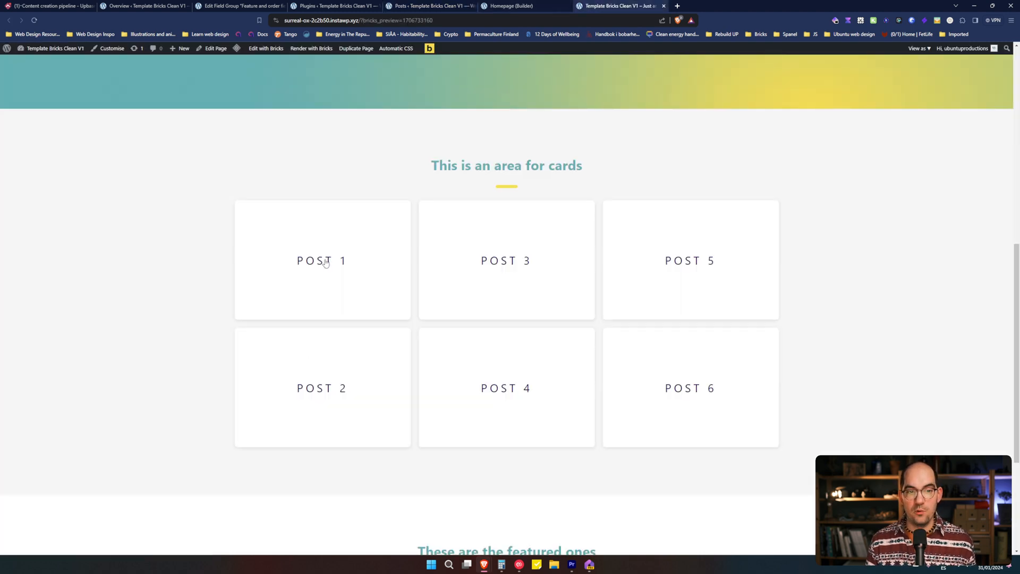
mouse_move(437, 267)
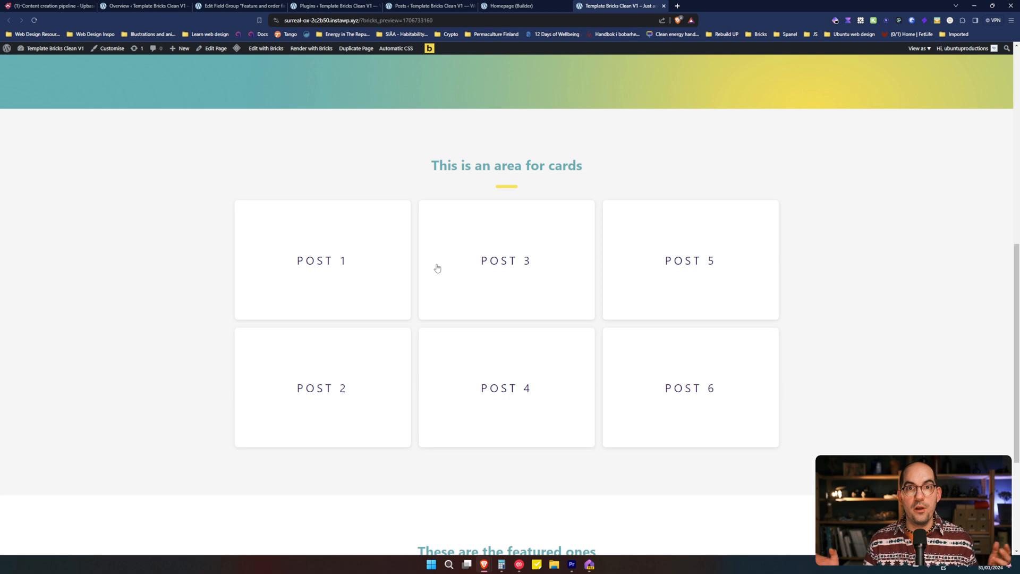